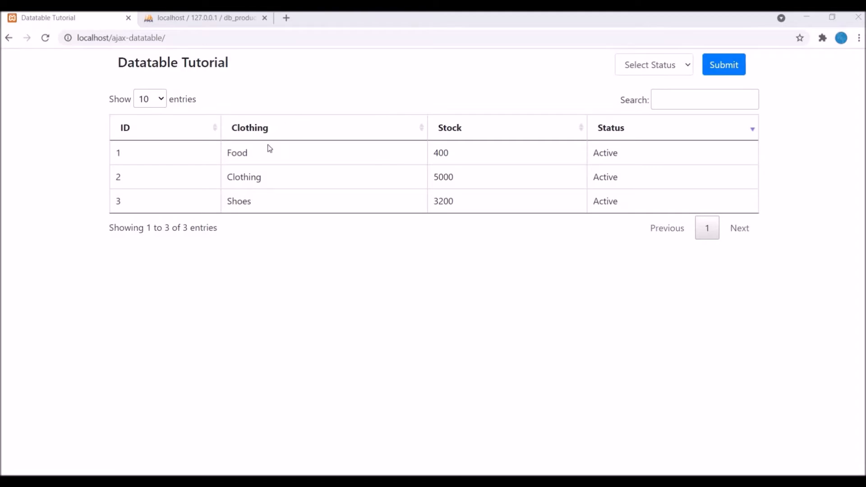
mouse_move(518, 260)
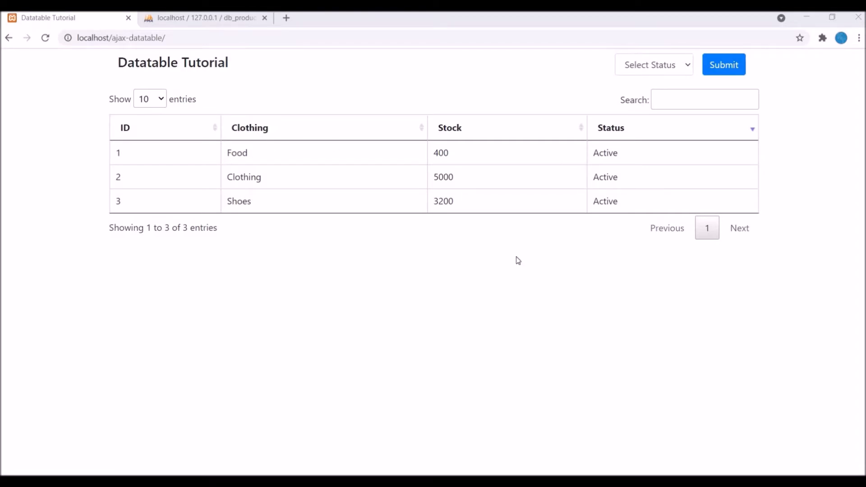
mouse_move(225, 84)
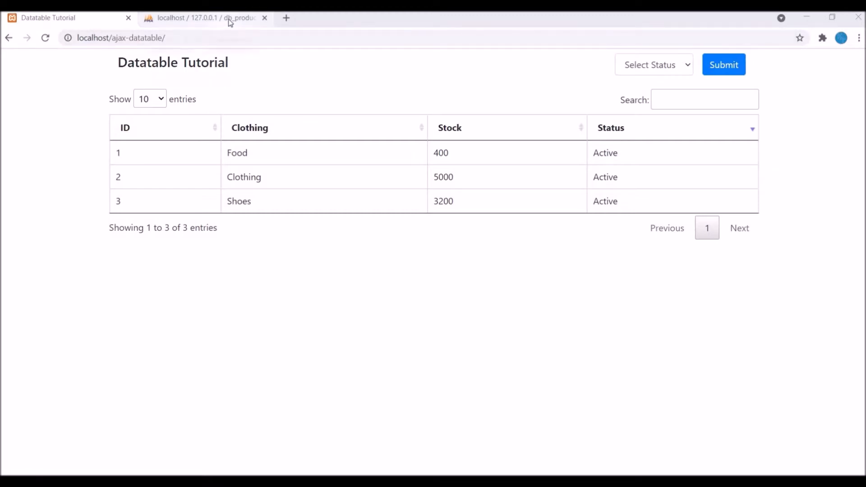
Step: Switch to the phpMyAdmin tab listing the Food, Shoes and Clothing rows of category_master
left_click(204, 19)
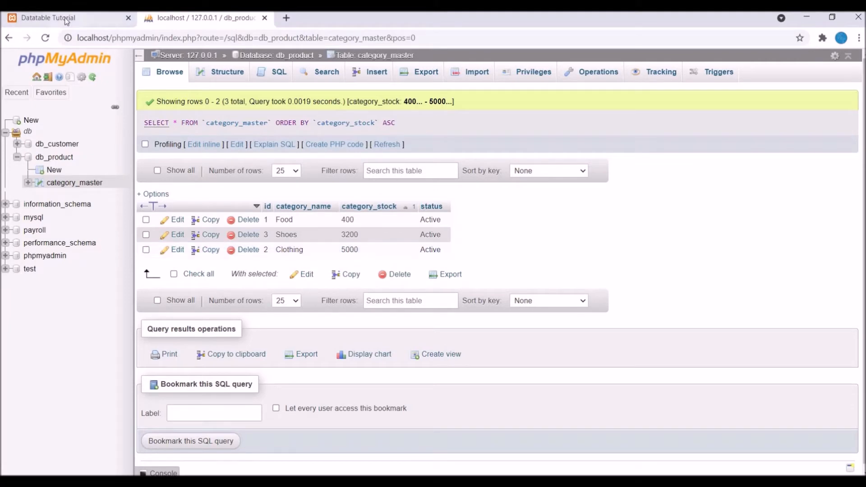
Step: Return to the Datatable Tutorial page and submit the status filter without choosing a status
left_click(47, 18)
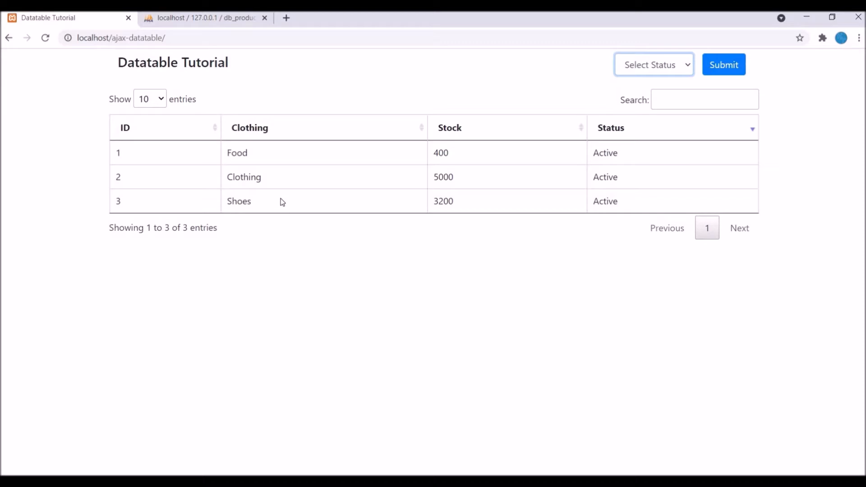
mouse_move(493, 236)
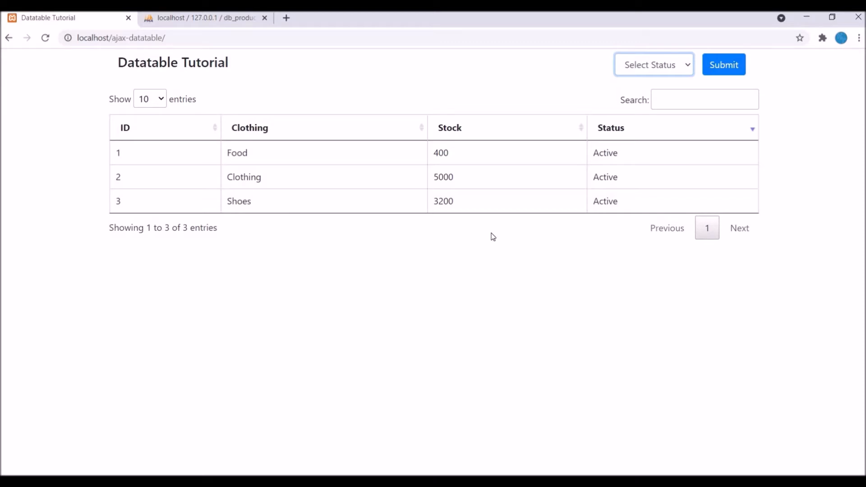
mouse_move(715, 72)
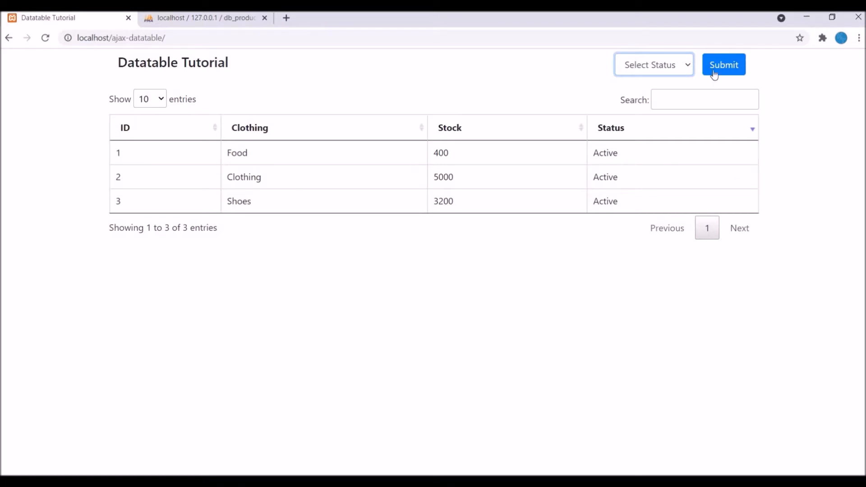
mouse_move(650, 78)
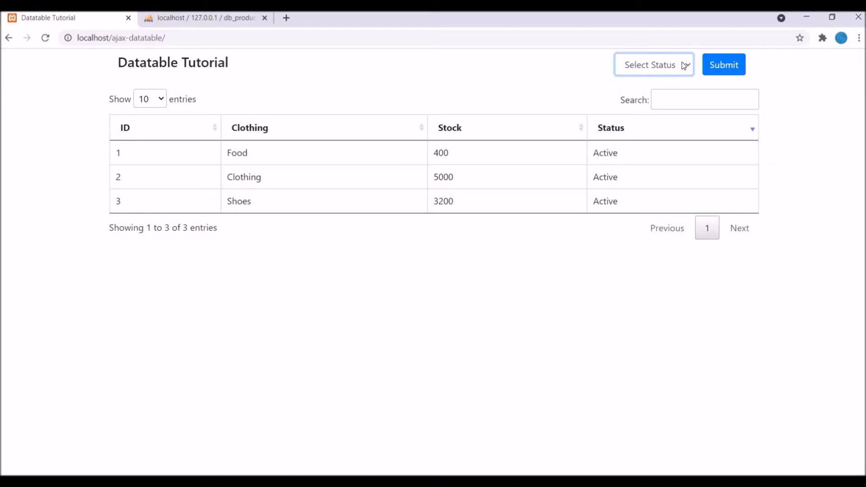
left_click(654, 64)
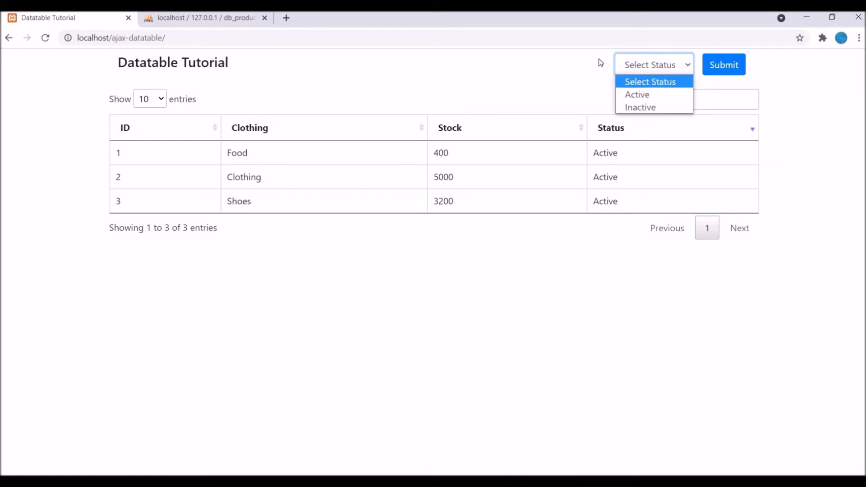
left_click(724, 65)
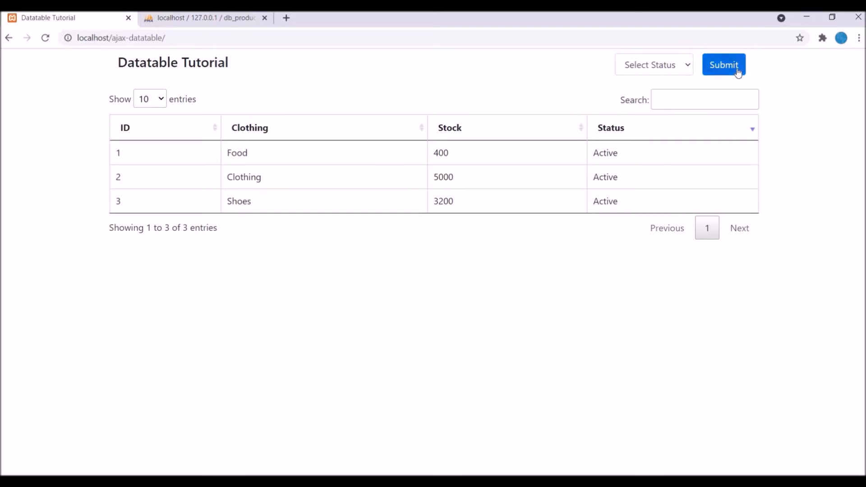
mouse_move(659, 71)
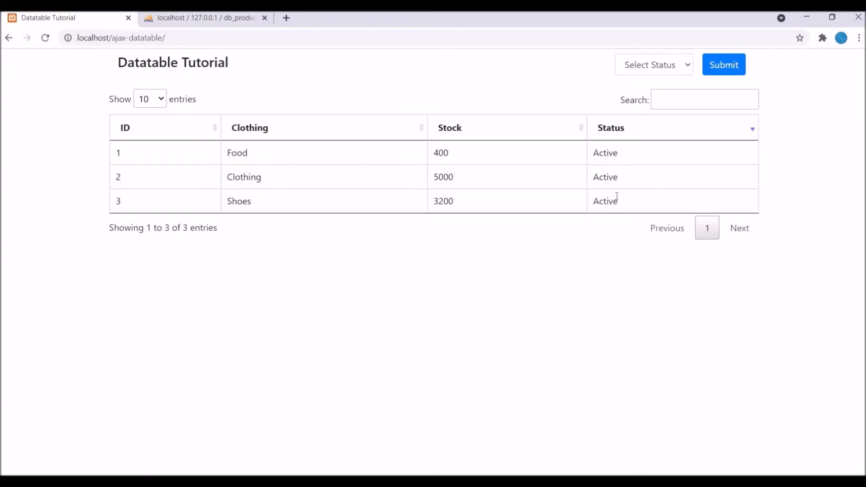
mouse_move(623, 182)
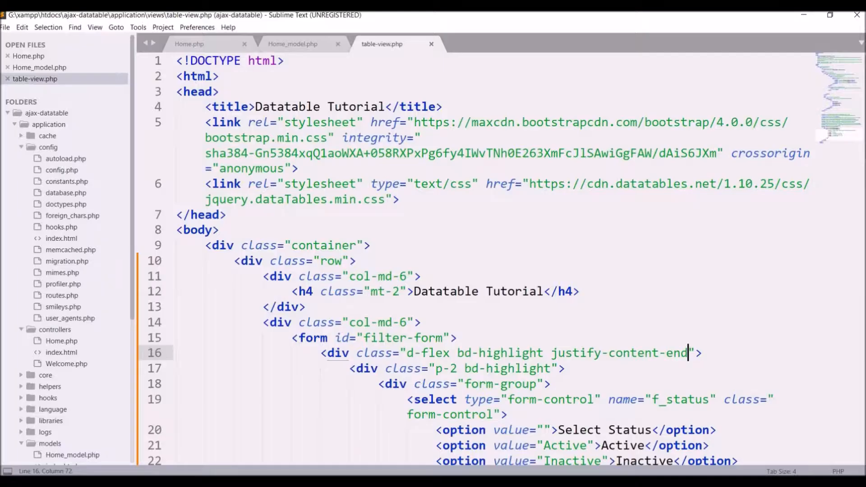
left_click(189, 44)
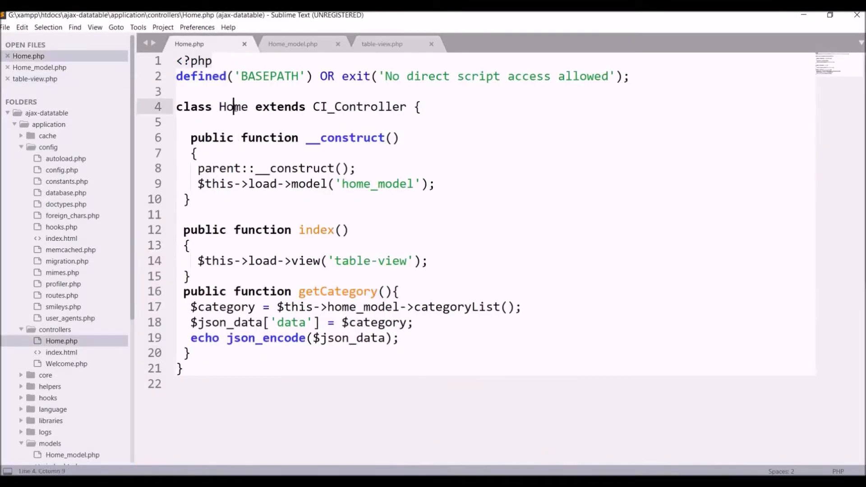
double_click(233, 107)
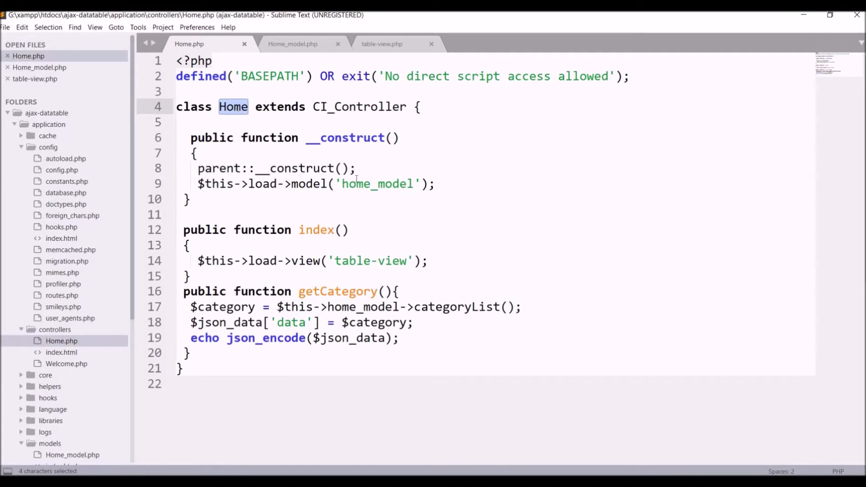
double_click(376, 184)
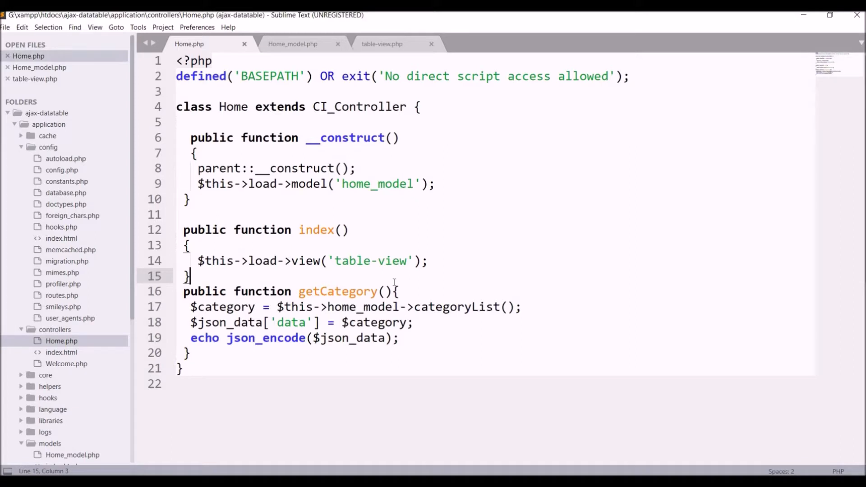
mouse_move(338, 55)
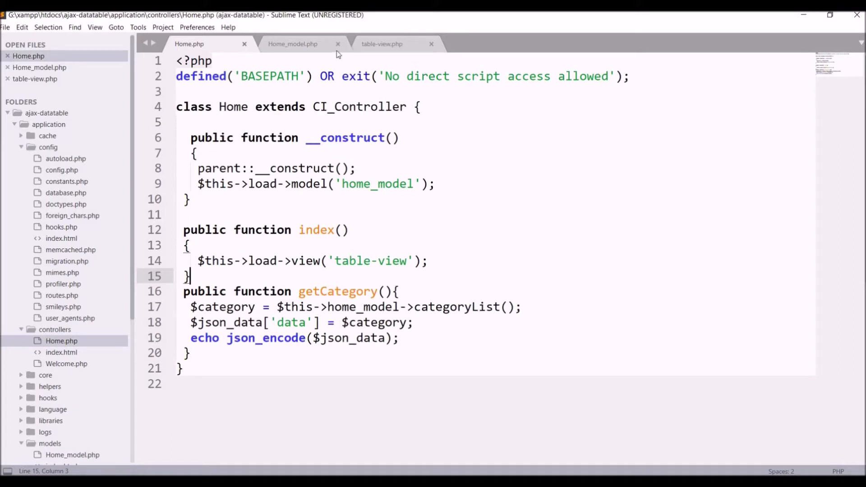
mouse_move(298, 53)
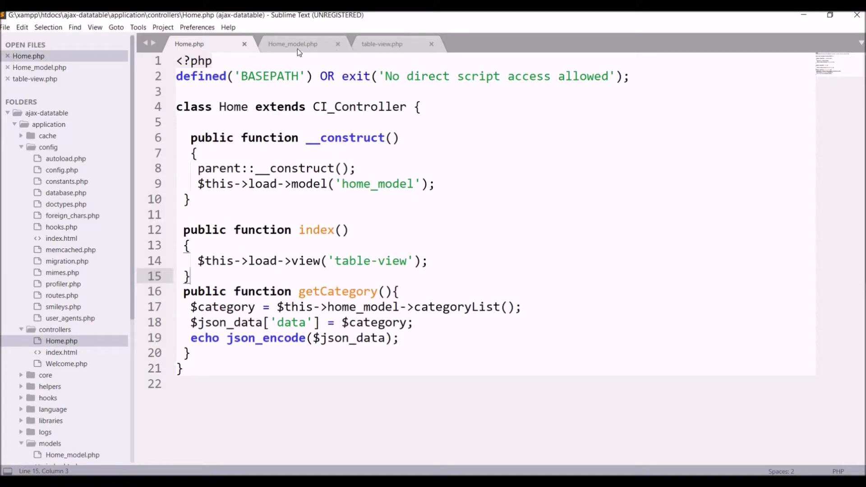
left_click(292, 44)
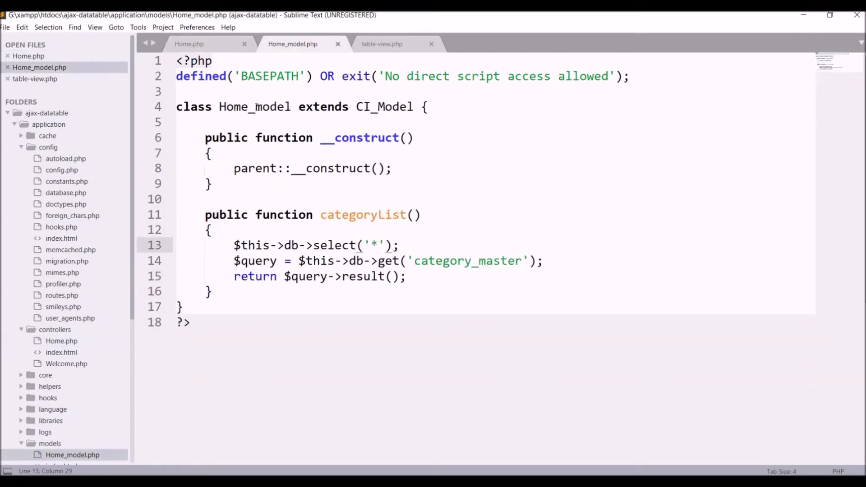
double_click(255, 107)
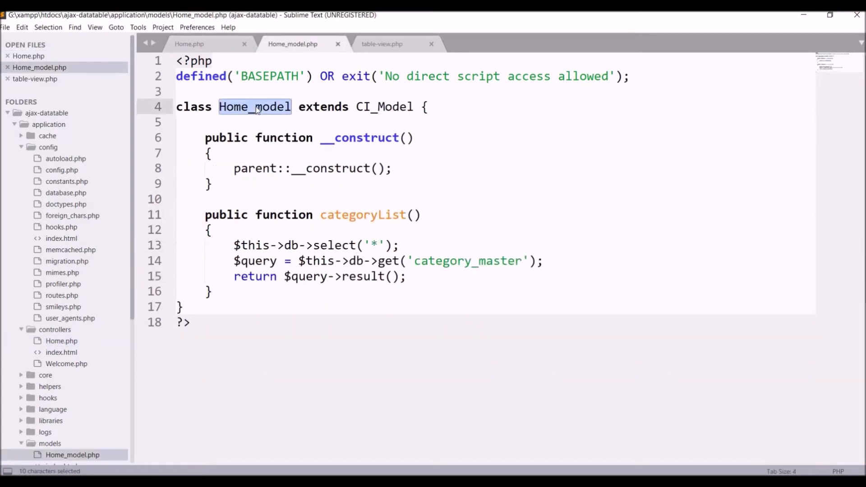
left_click(427, 107)
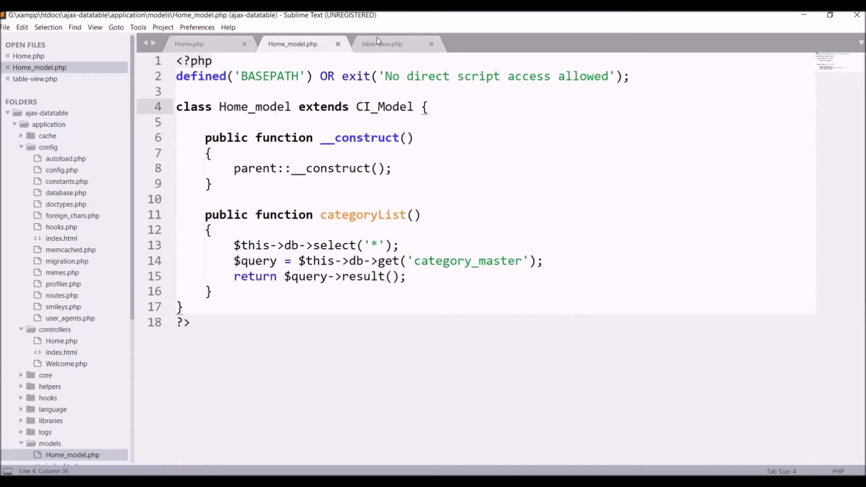
double_click(363, 215)
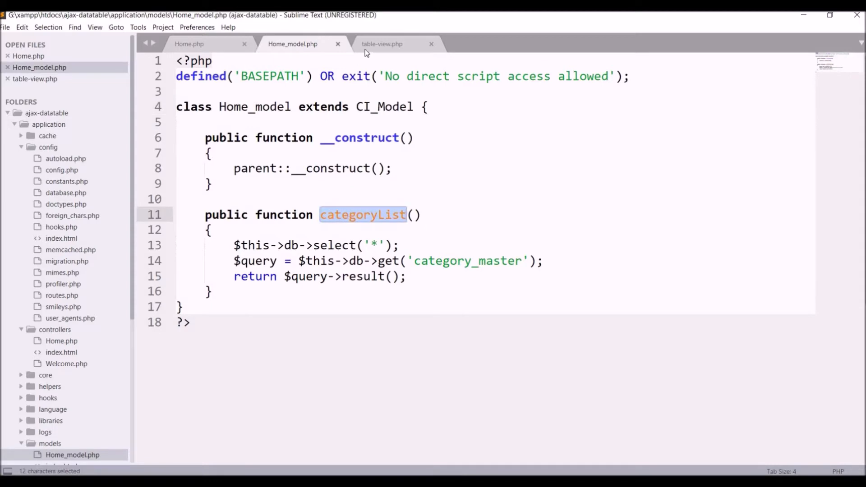
left_click(382, 43)
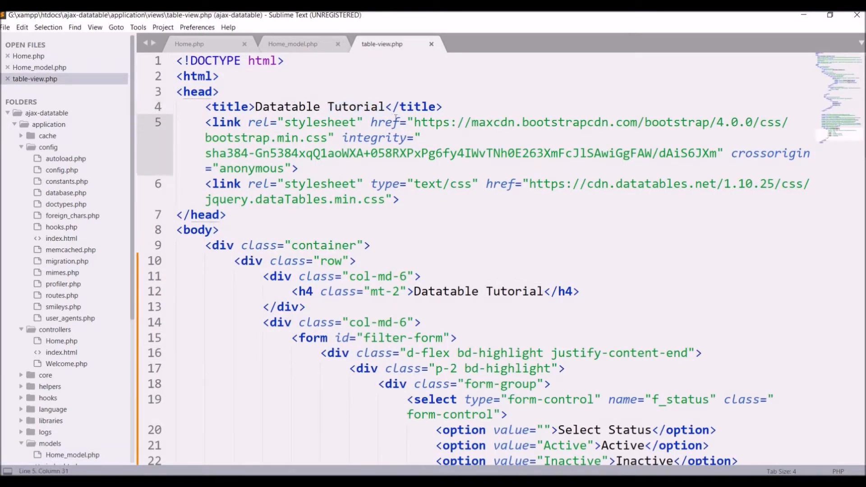
Step: Review the filter-form element and the DataTable columns mapping in table-view.php
scroll("down", 3)
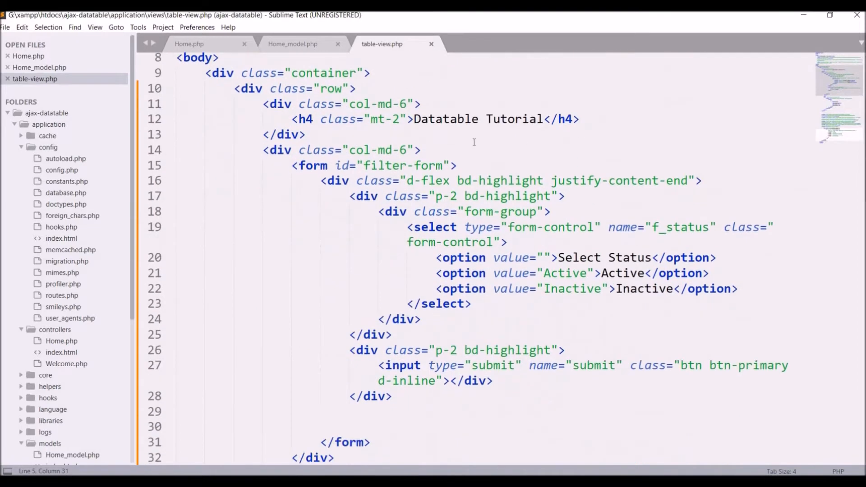
left_click(294, 165)
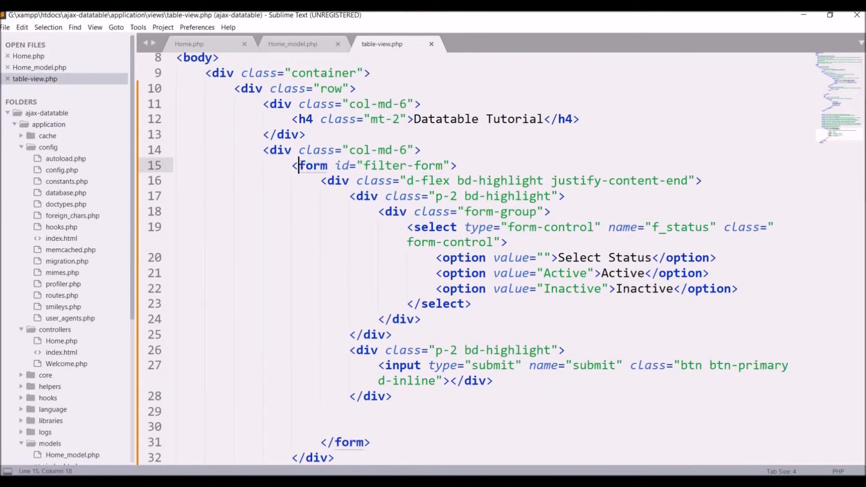
mouse_move(143, 464)
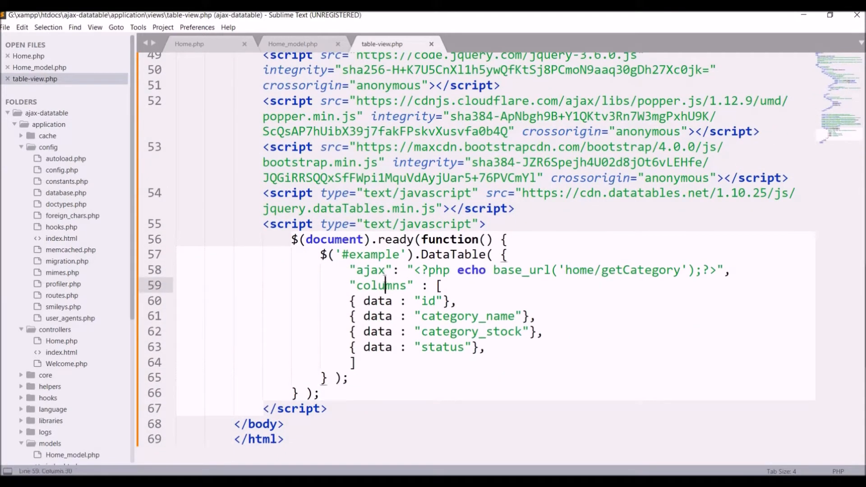
left_click(449, 332)
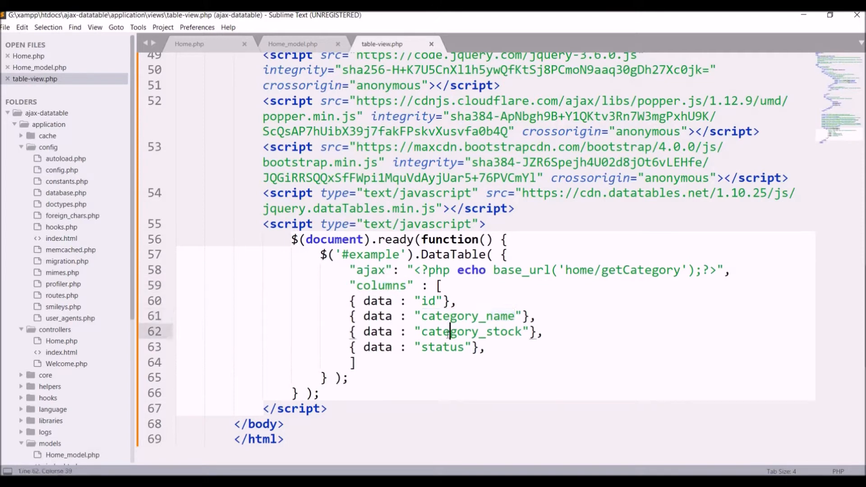
left_click(189, 43)
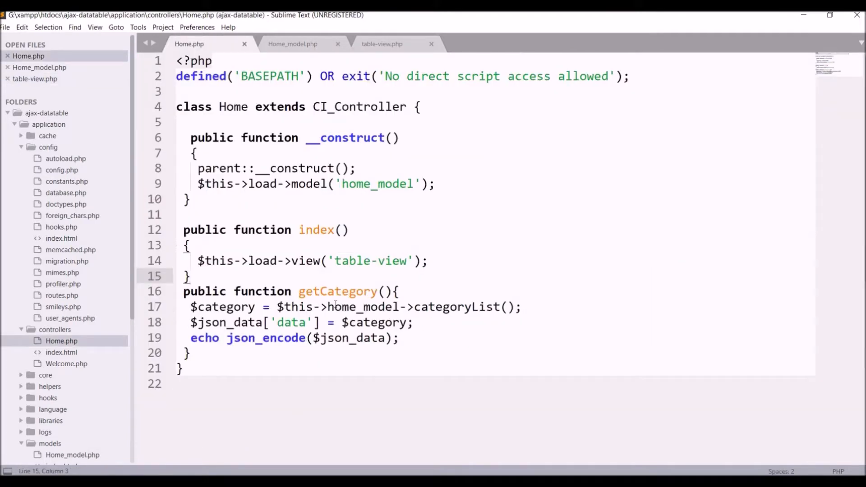
Step: Check the Home controller, then return to table-view.php and select the filter-form id
left_click(363, 307)
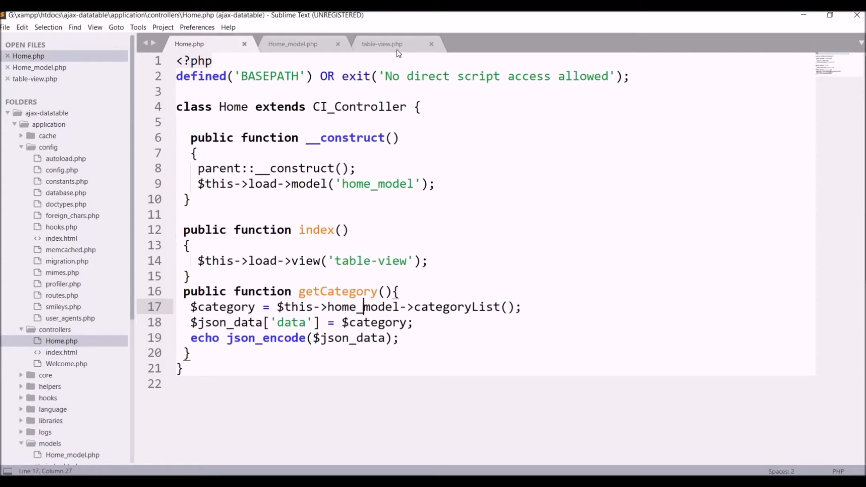
left_click(382, 44)
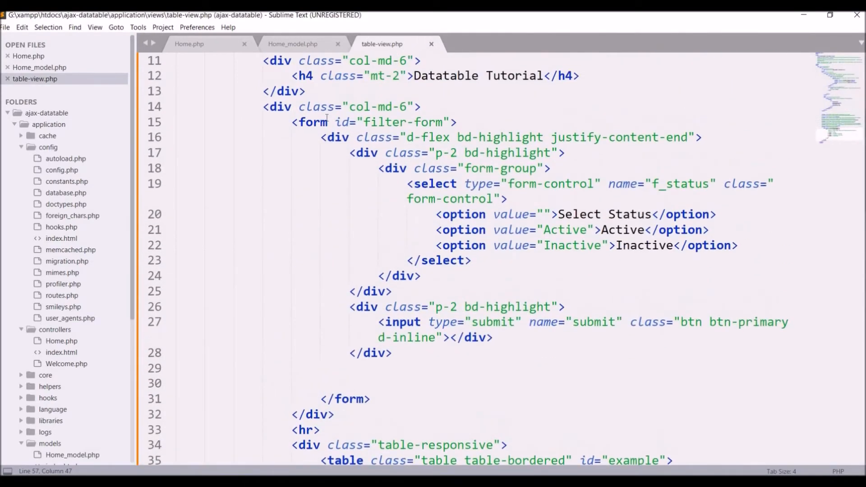
double_click(427, 122)
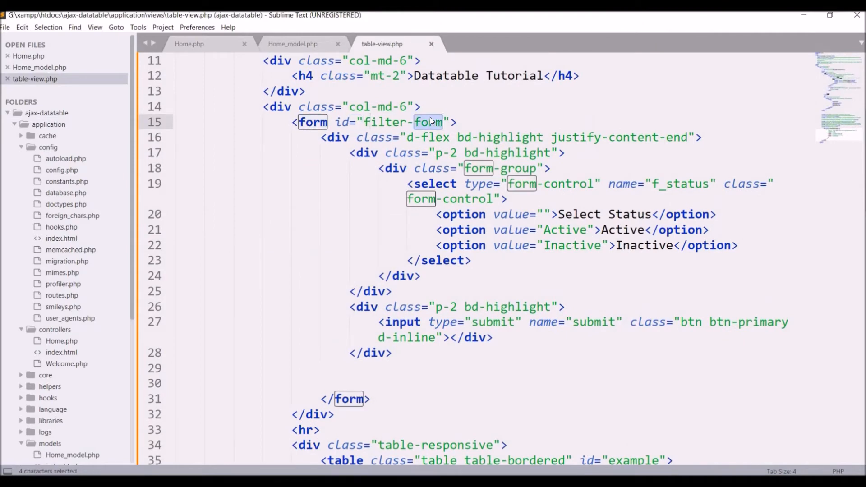
left_click(429, 184)
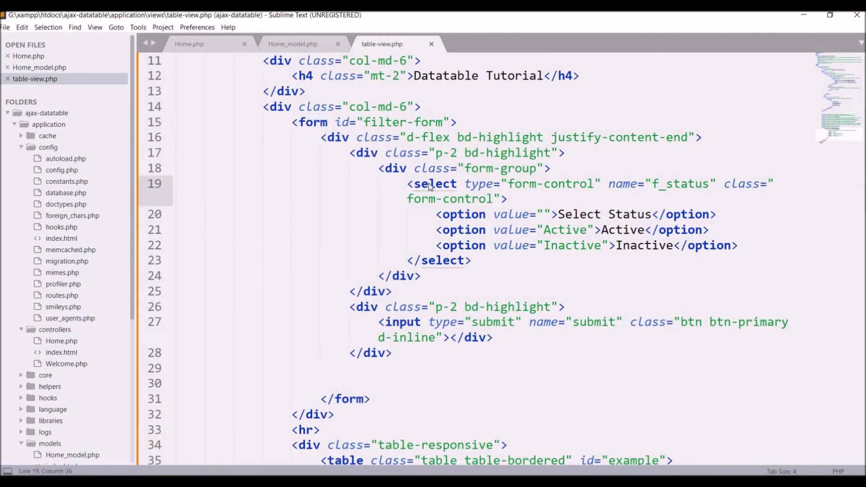
double_click(402, 122)
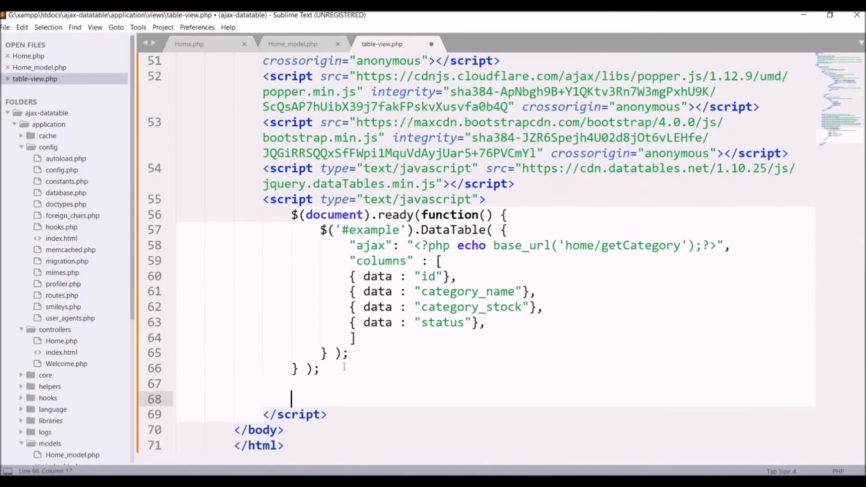
Step: Add a $('#filter-form').submit(function(e){...}) handler calling e.preventDefault()
type("$('#filter-form').s")
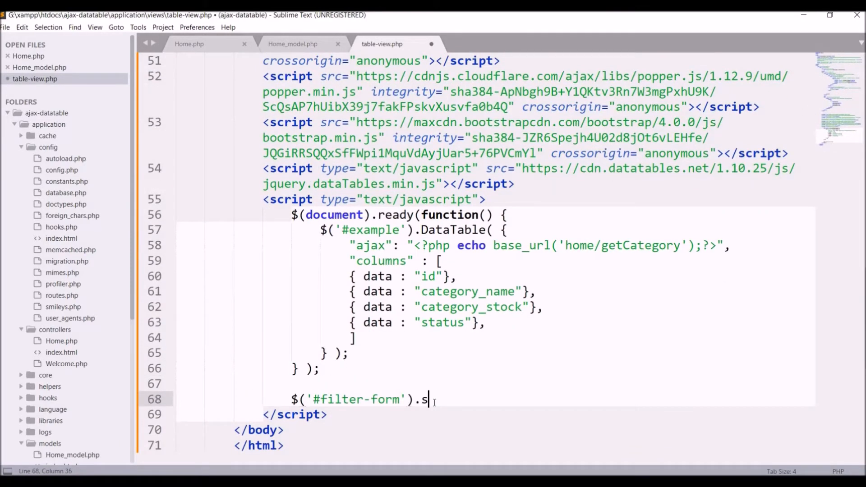
type("ubmit();")
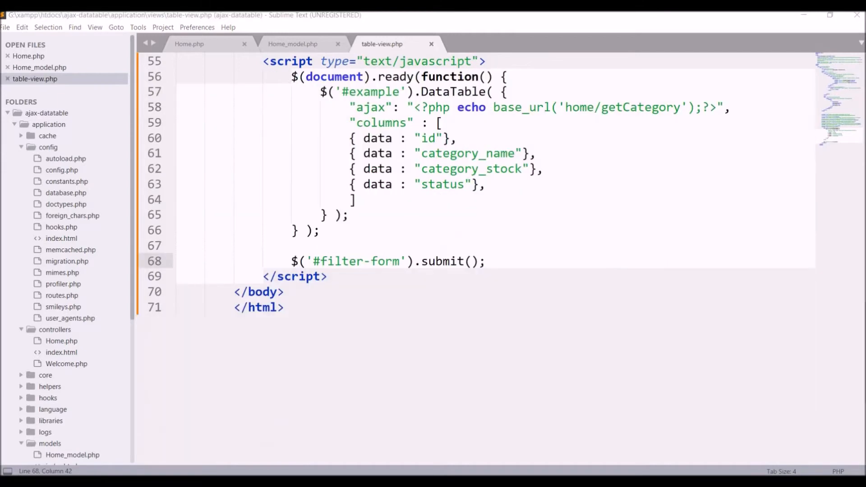
type("function")
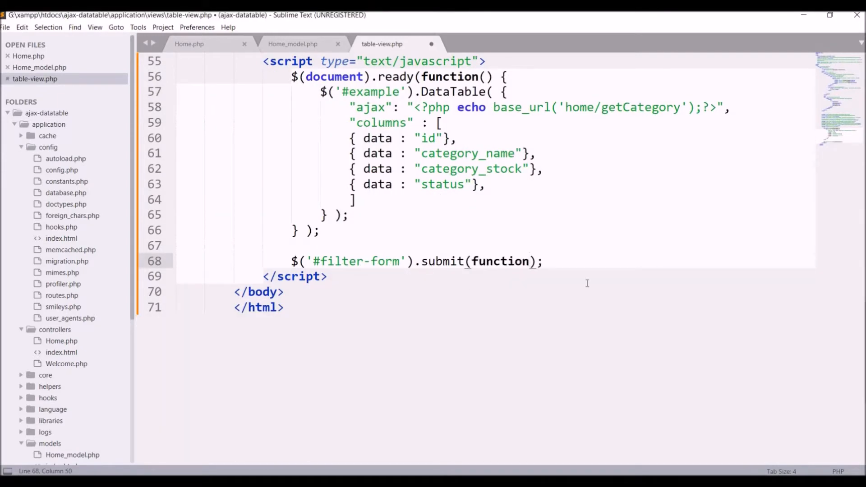
type("(e){")
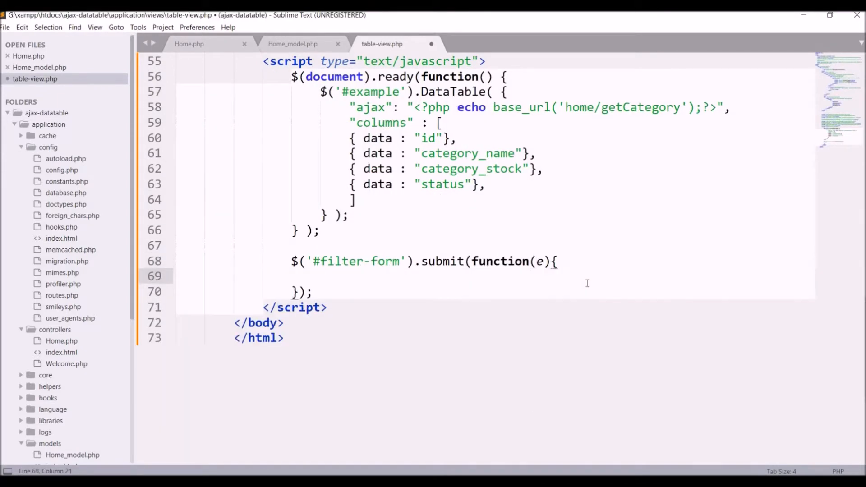
type("e.prevent")
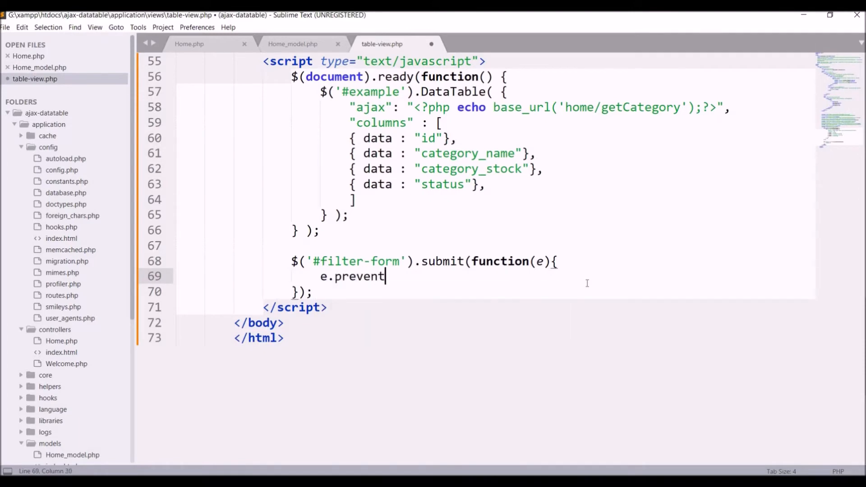
type("Default();")
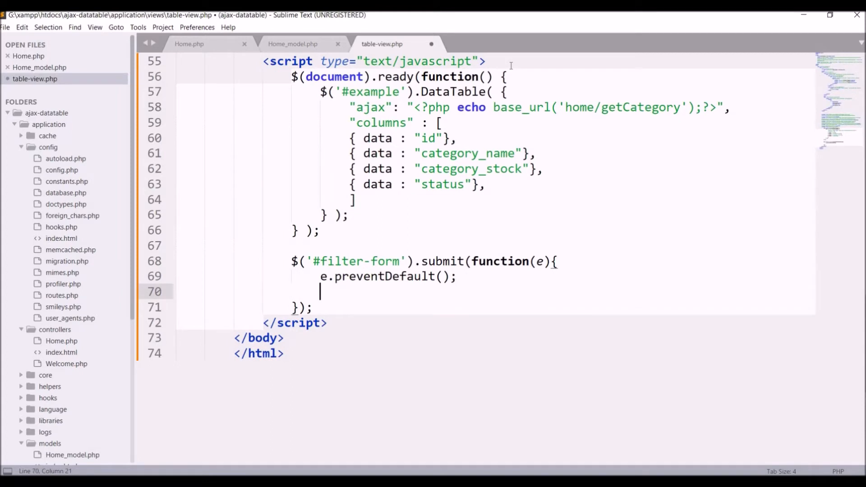
Step: Declare var dataTable and assign the DataTable initialization to it
type("var data")
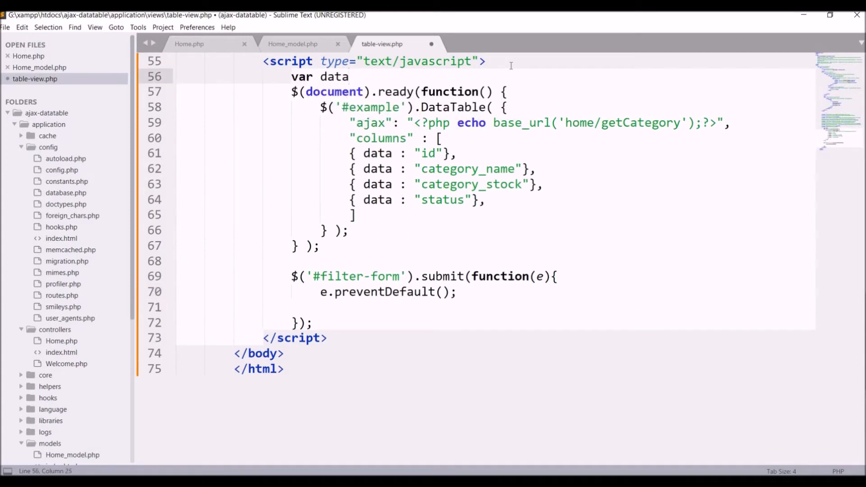
type("Ta")
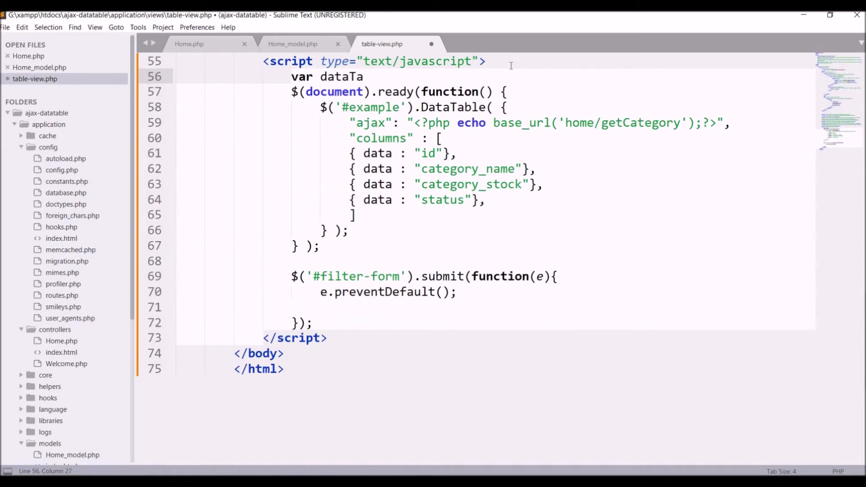
type("ble;")
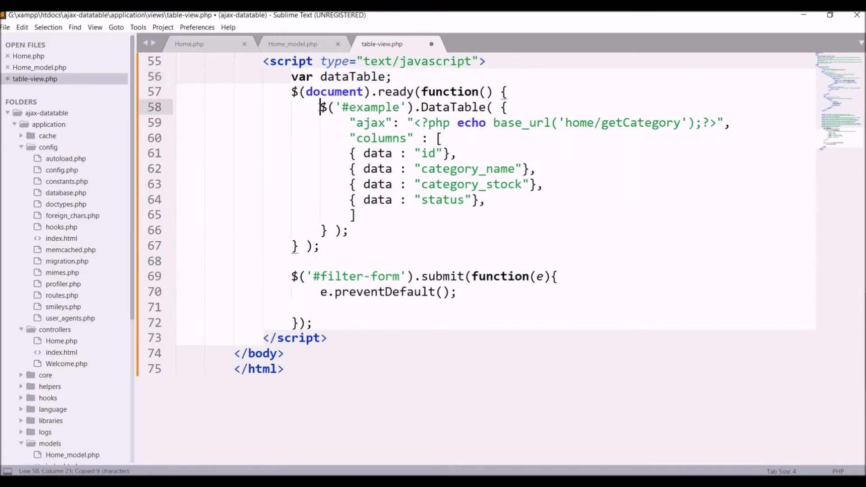
type("dataTable =")
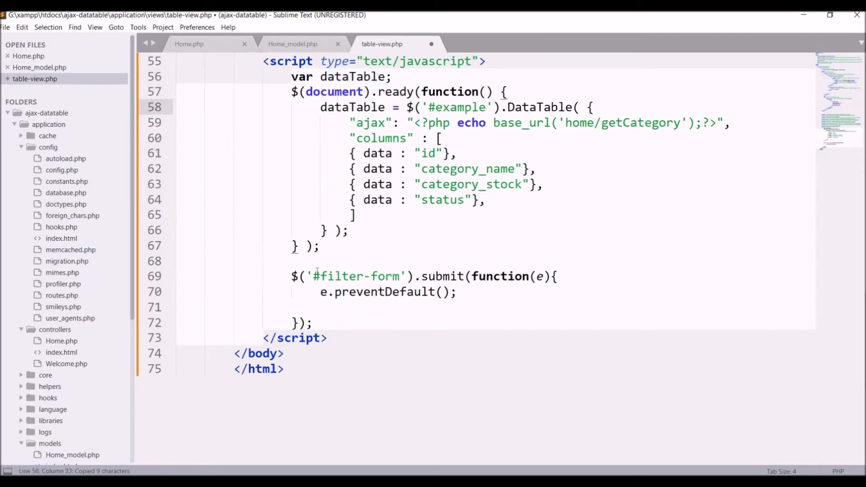
Step: Call dataTable.ajax.reload(); inside the filter-form submit handler
left_click(323, 307)
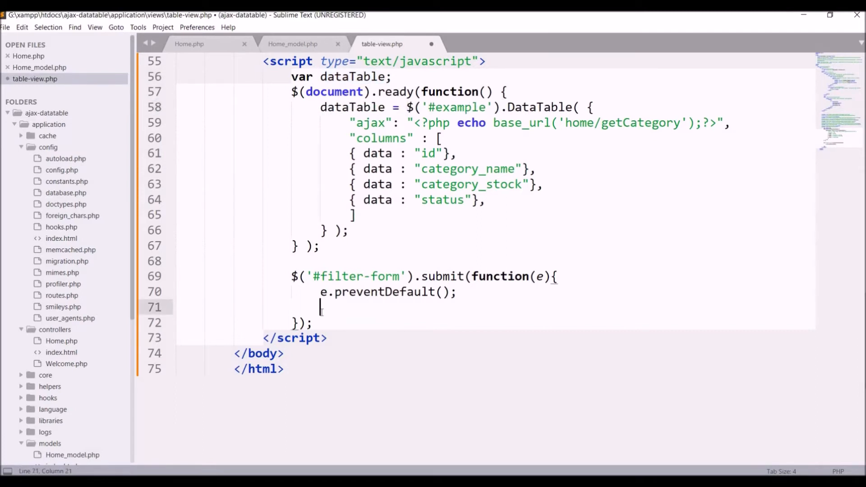
type("dataTable.")
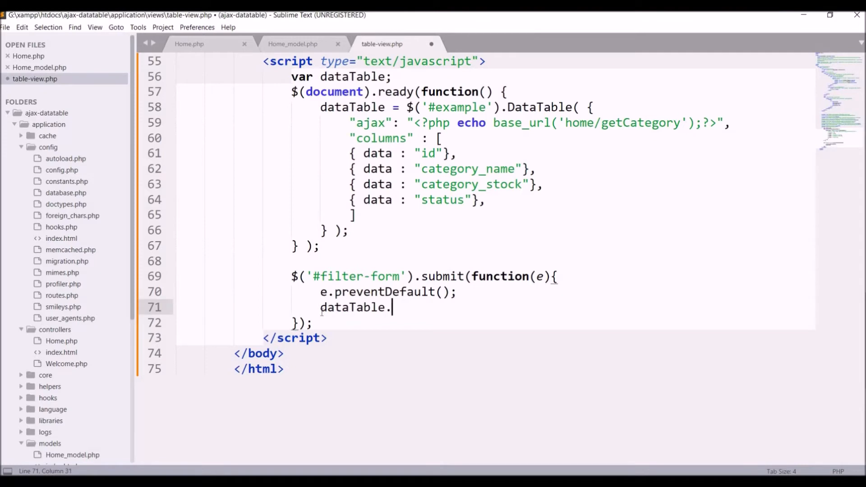
type("ajax.re")
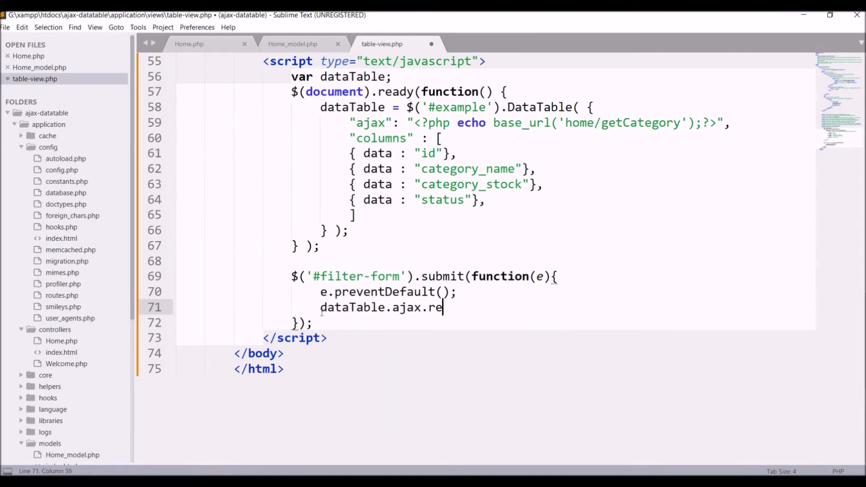
type("load()")
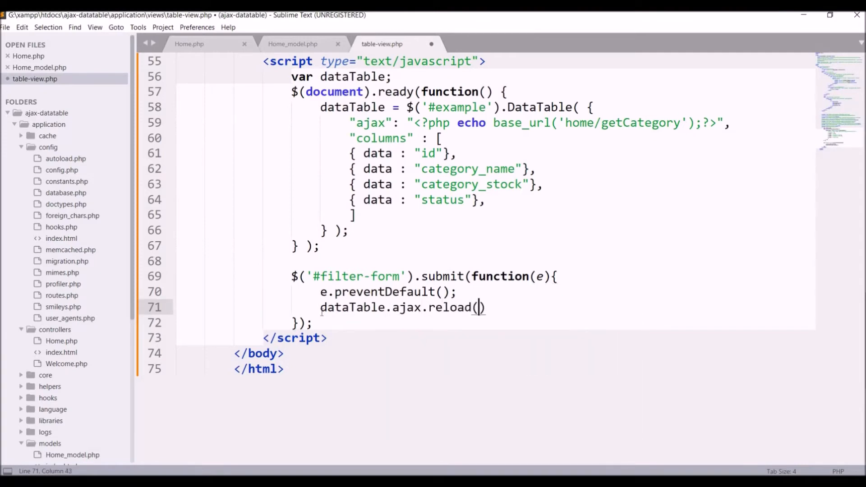
type(";")
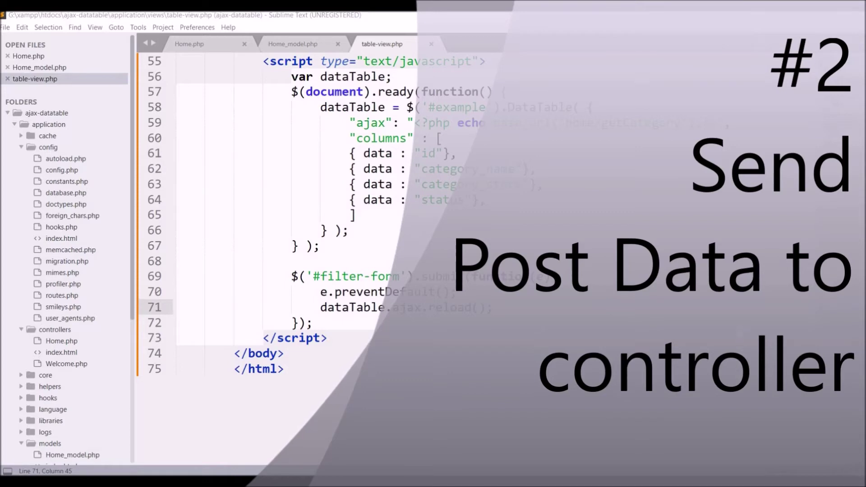
left_click(401, 123)
type("ty")
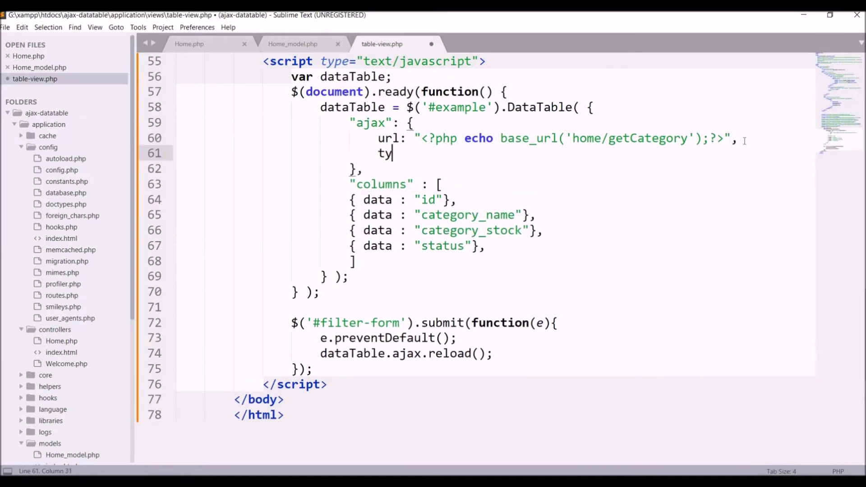
Step: Set the ajax type to POST and begin a data object with a filter_data key
type("pe : \"\"")
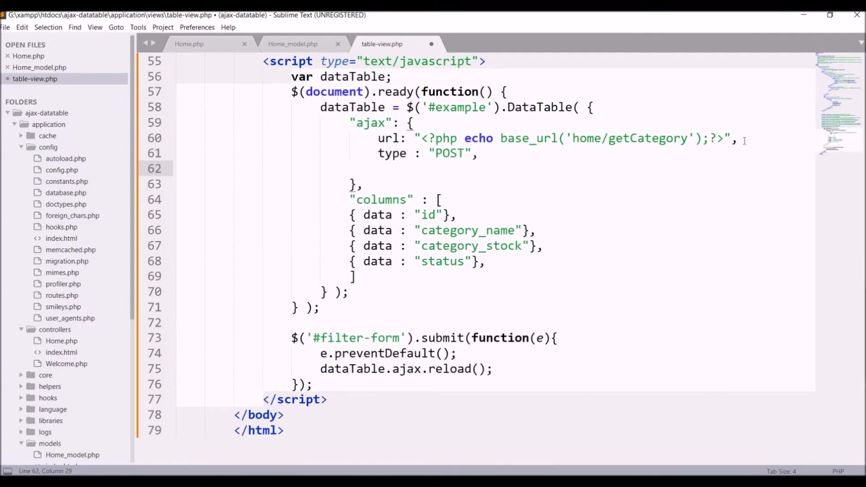
type("data")
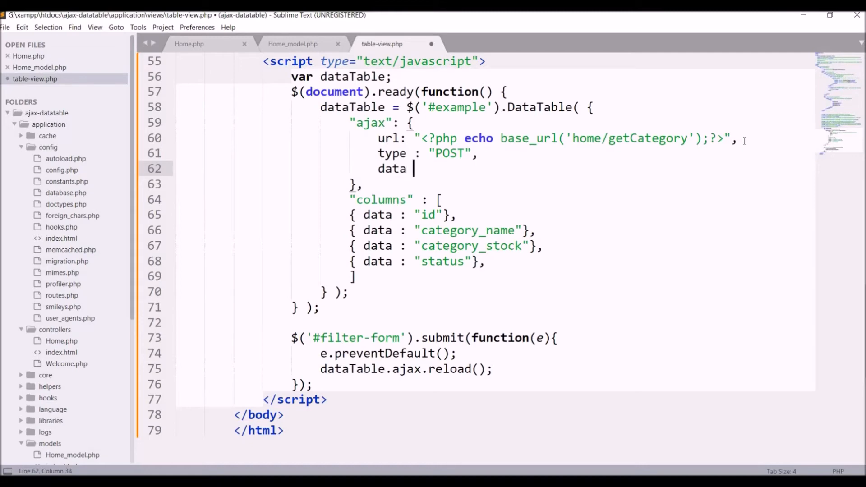
type("{fi")
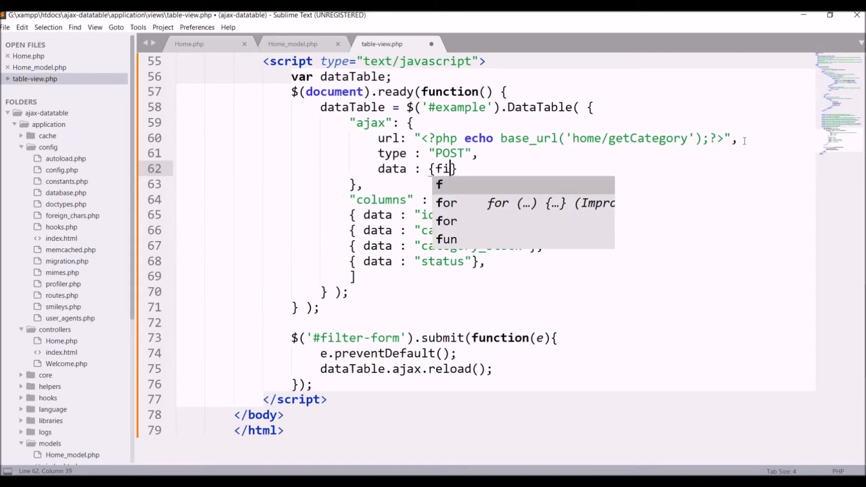
type("lter_data :")
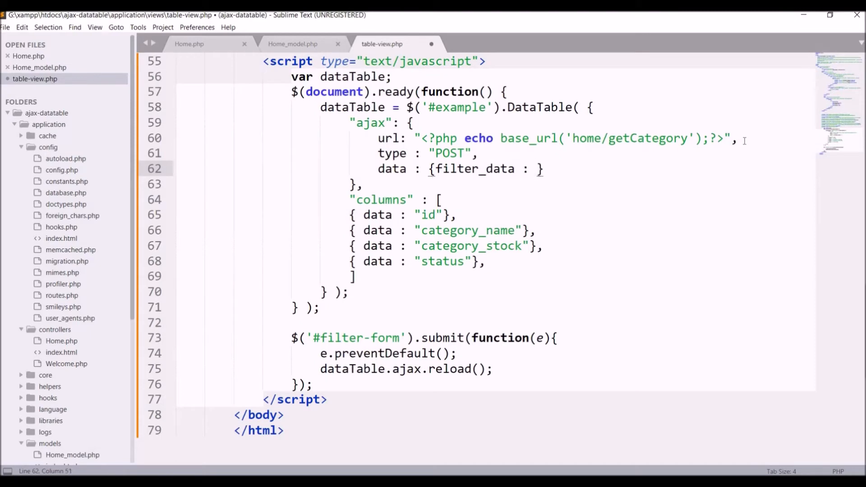
Step: Set filter_data to $('#filter-form').serialize(), save, and begin wrapping it in a function
double_click(474, 169)
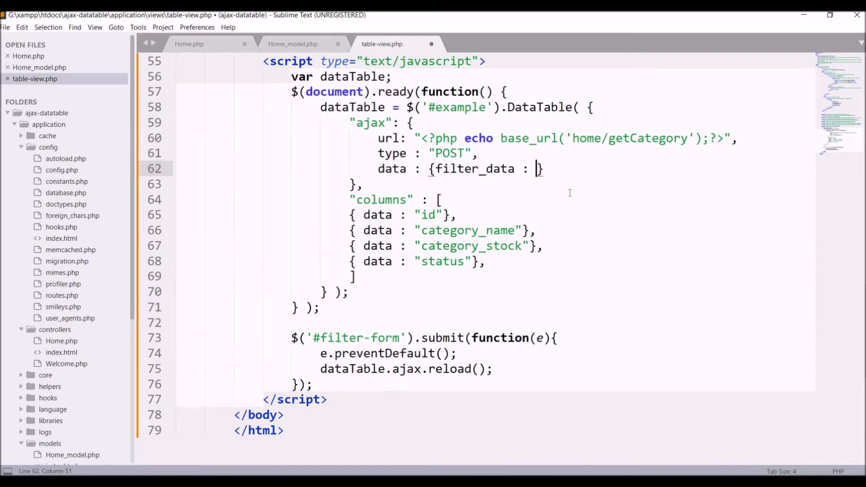
type("$('#')")
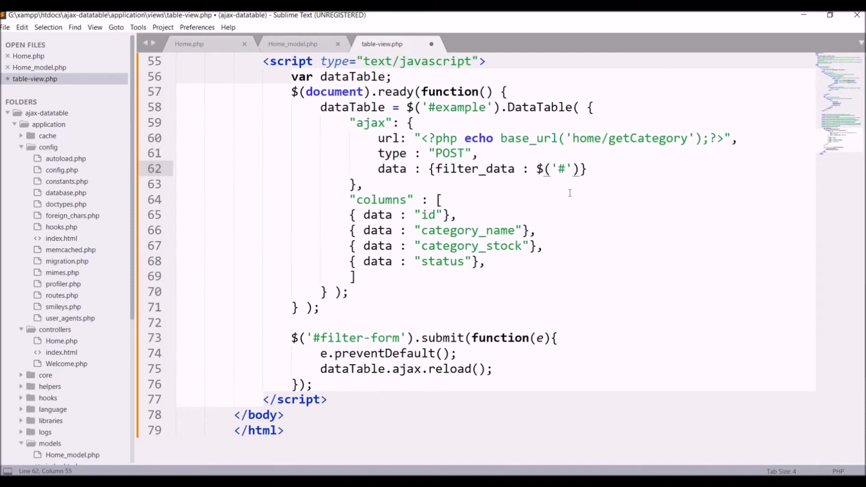
left_click(400, 338)
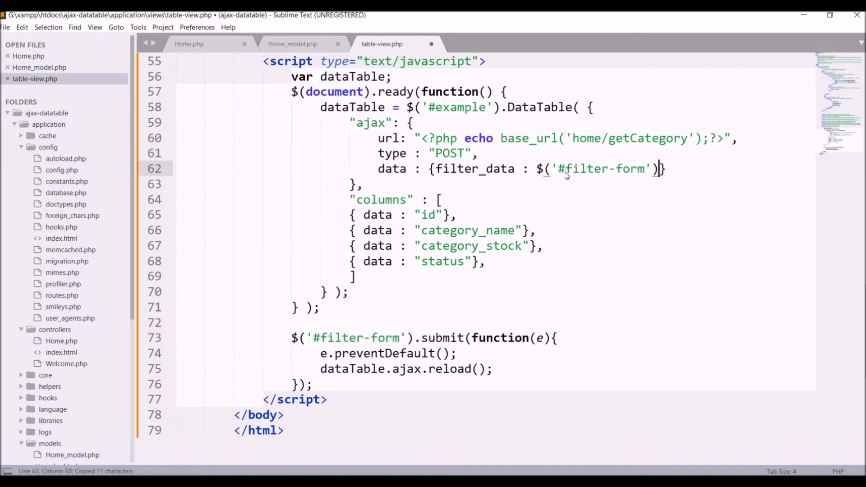
type(".")
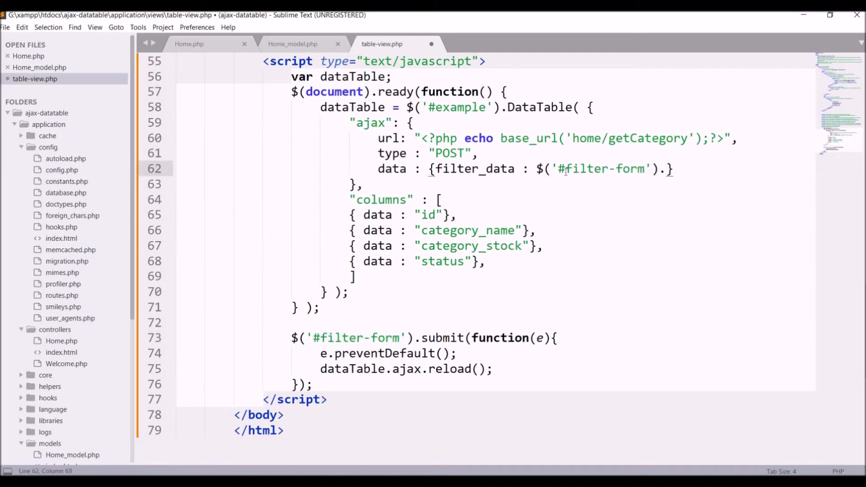
type("serialize()")
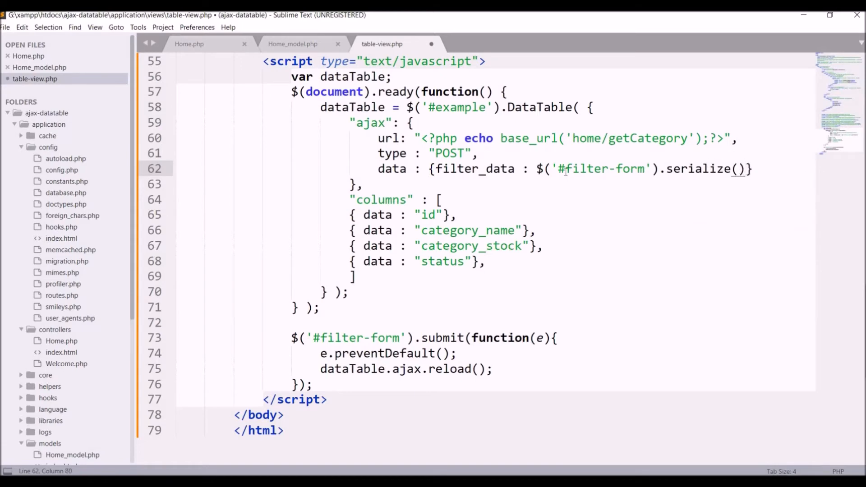
key("ctrl+s")
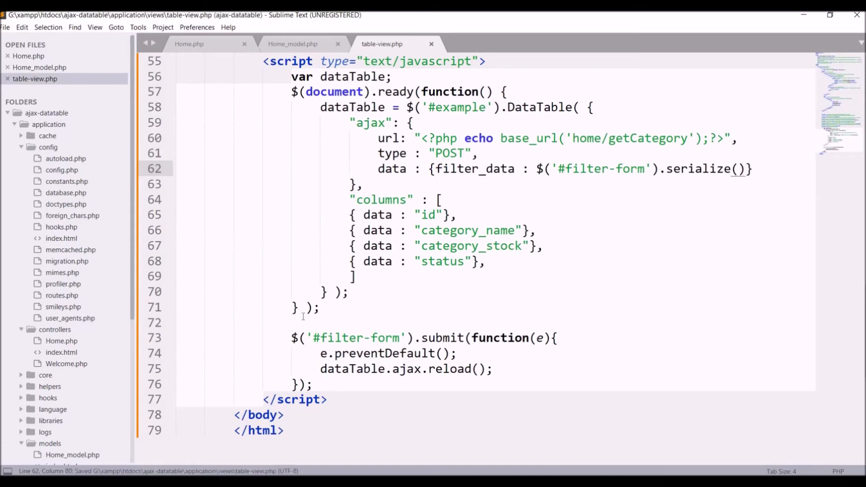
type("function")
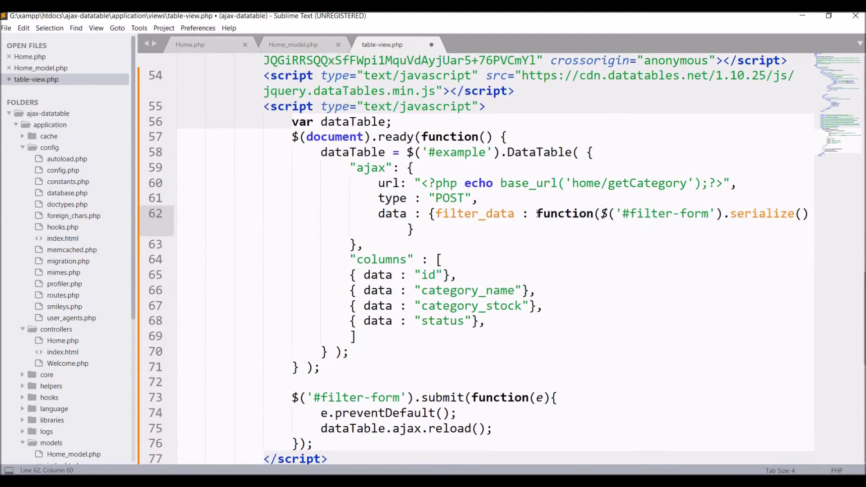
Step: Make filter_data a function returning the serialized form, save, and switch to Home.php
type("()")
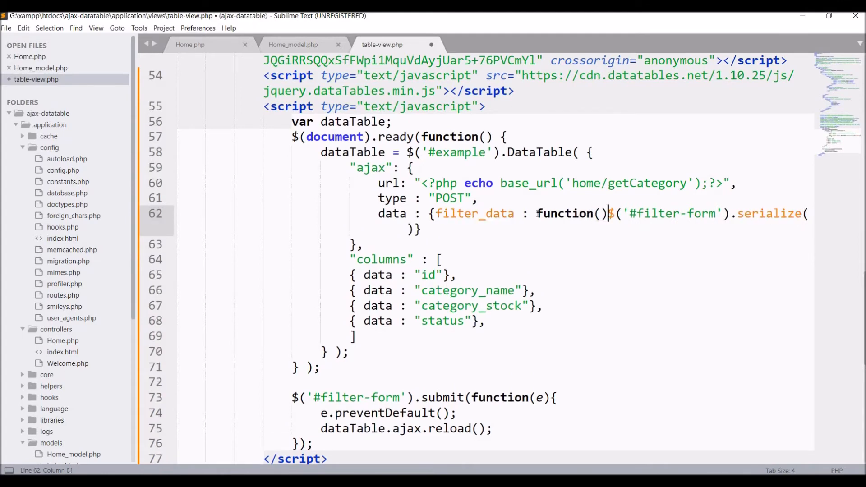
type("{ return")
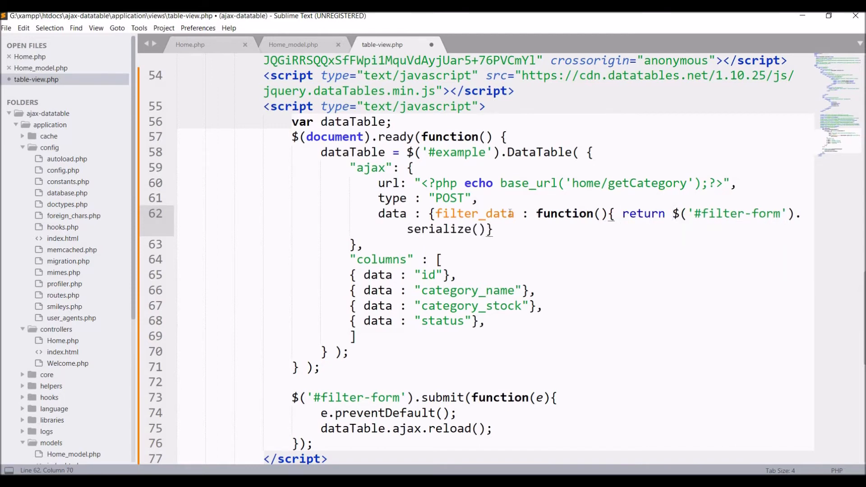
type(";")
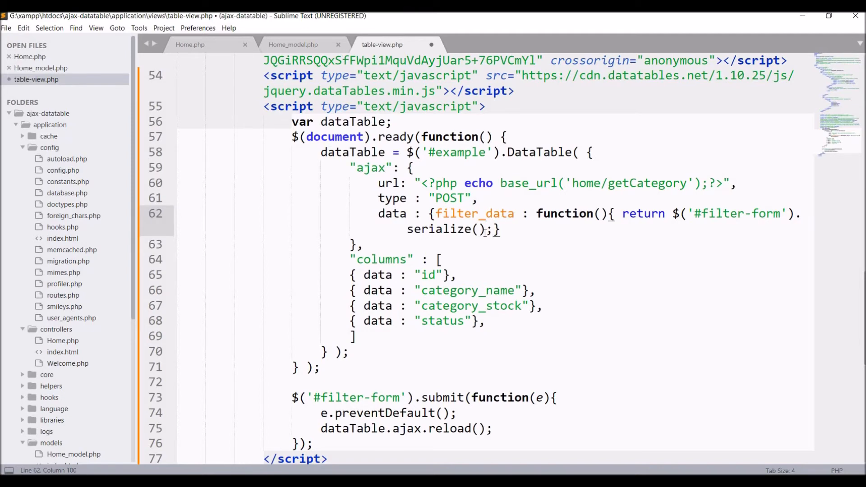
key("right")
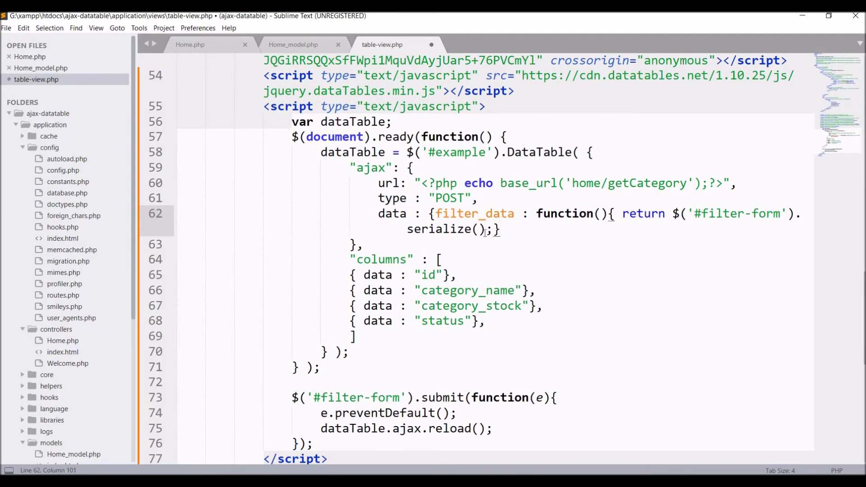
type("}")
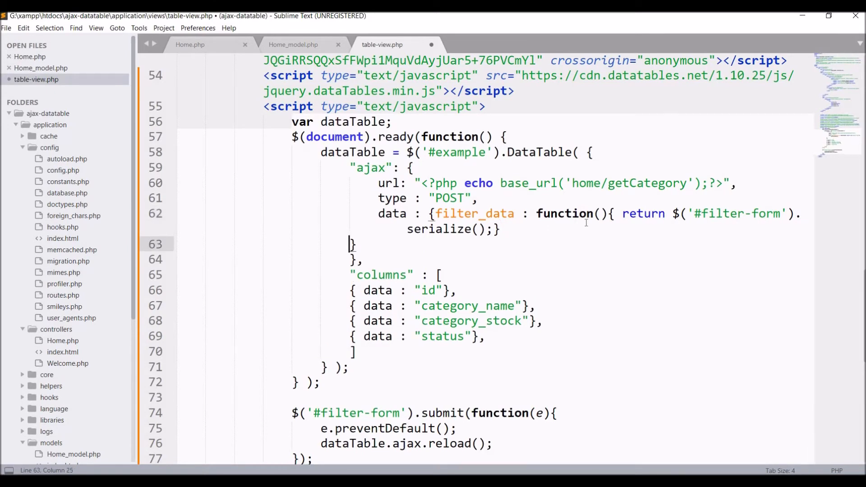
key("ctrl+s")
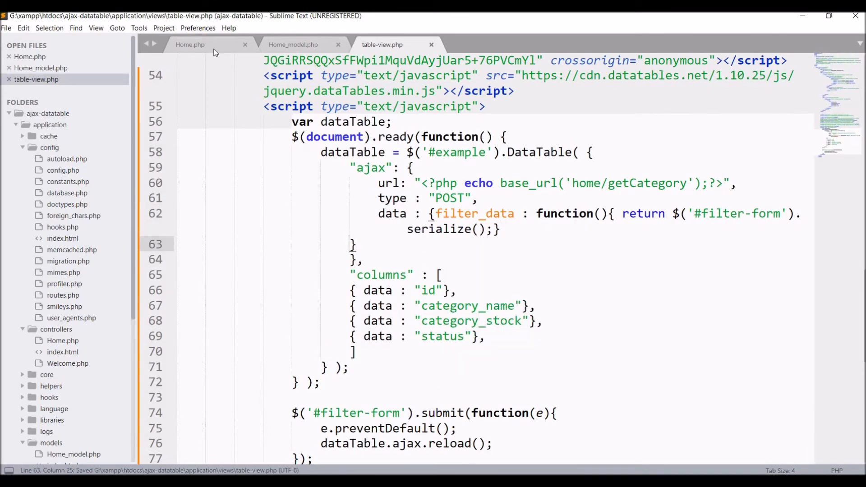
left_click(189, 45)
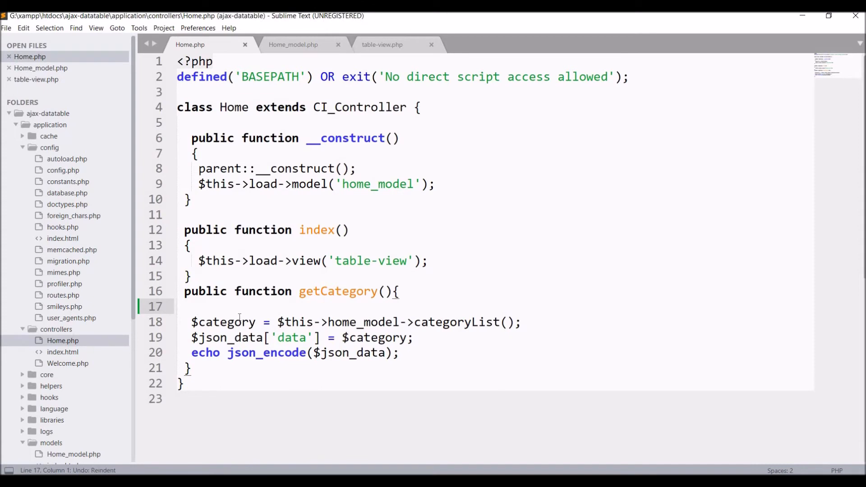
Step: Insert print_r($_POST); as the first line of getCategory() in Home.php
type("print_r($")
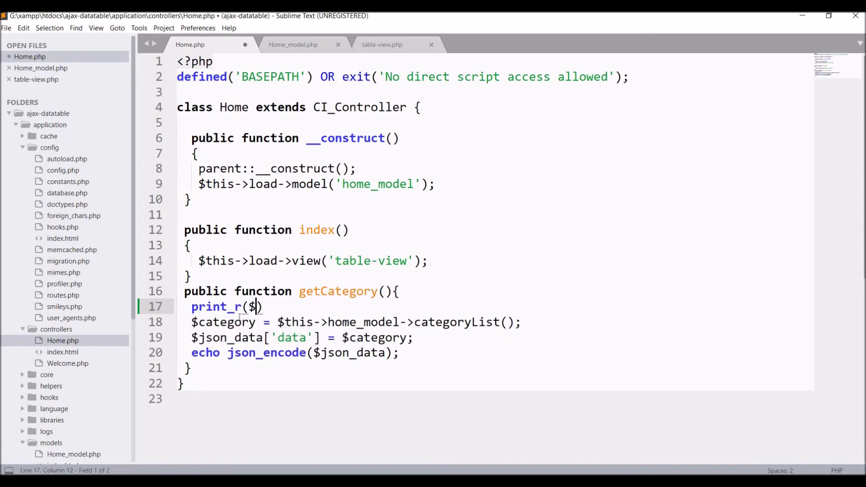
type("_POST);")
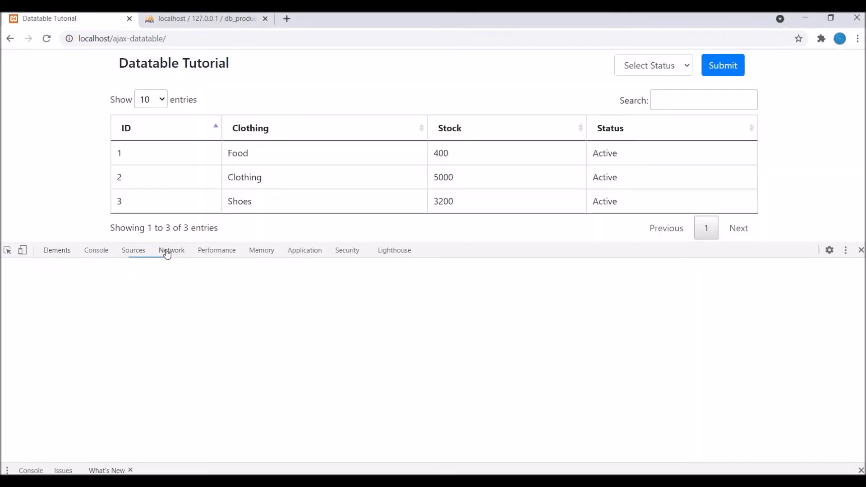
Step: Open the DevTools Network panel and preview the getCategory request's response
left_click(171, 250)
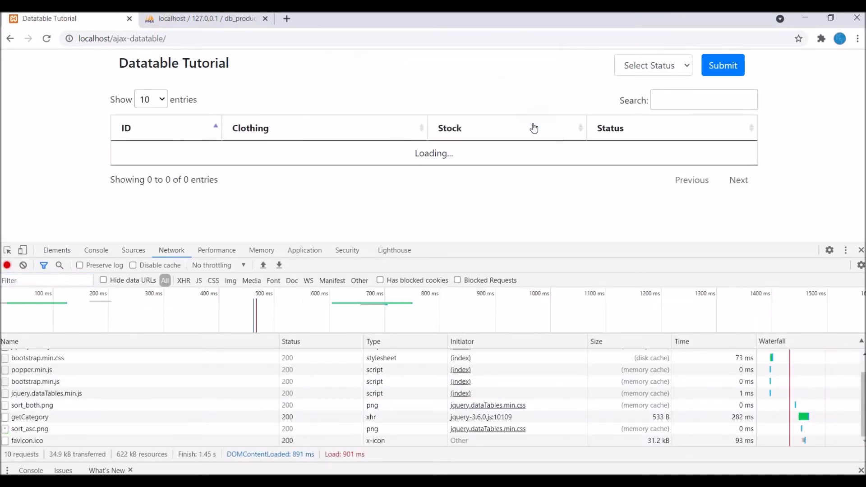
left_click(30, 417)
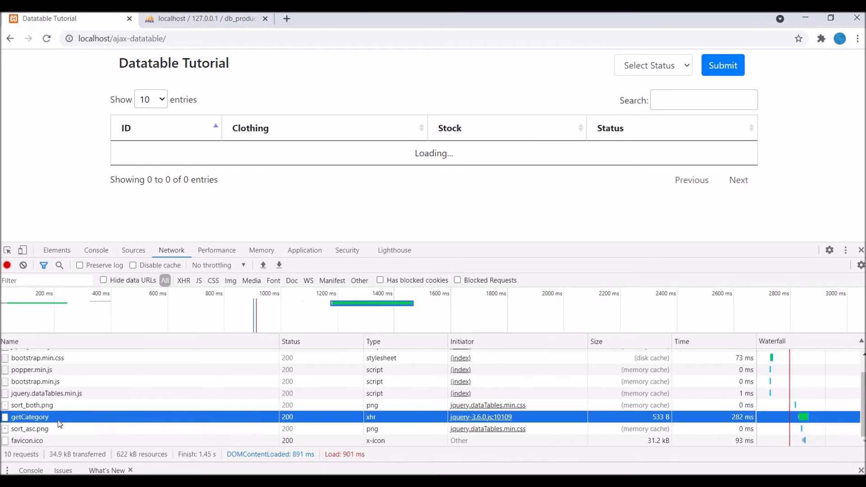
left_click(30, 416)
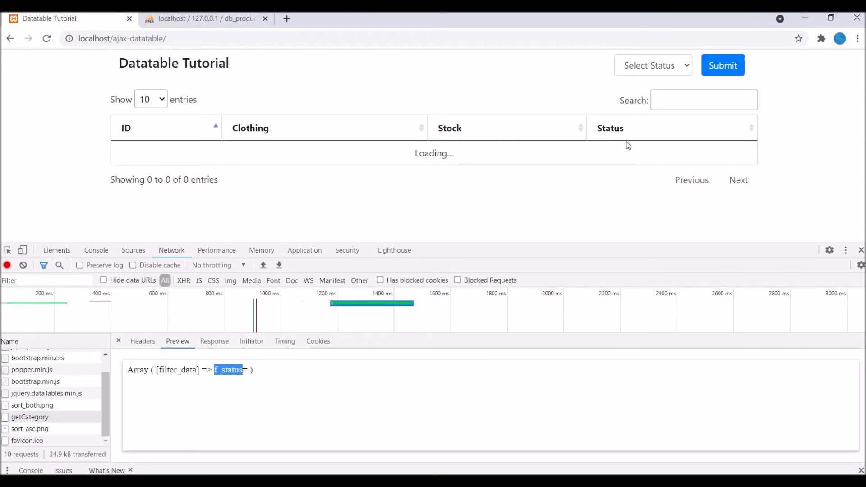
Step: Submit the Active status filter, dismiss the JSON alert, and inspect the new getCategory request
left_click(654, 65)
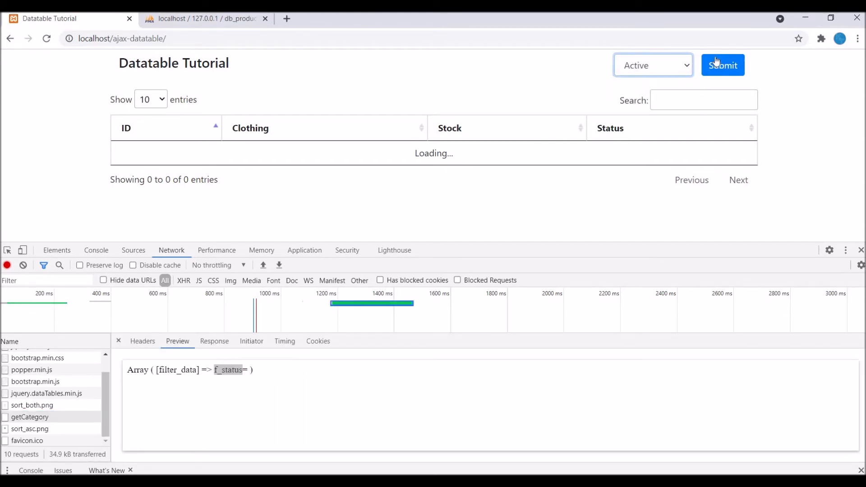
left_click(723, 65)
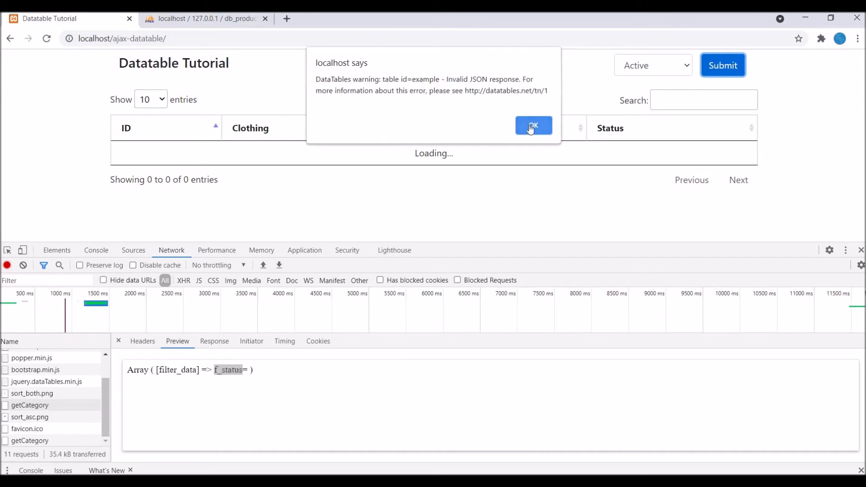
left_click(533, 125)
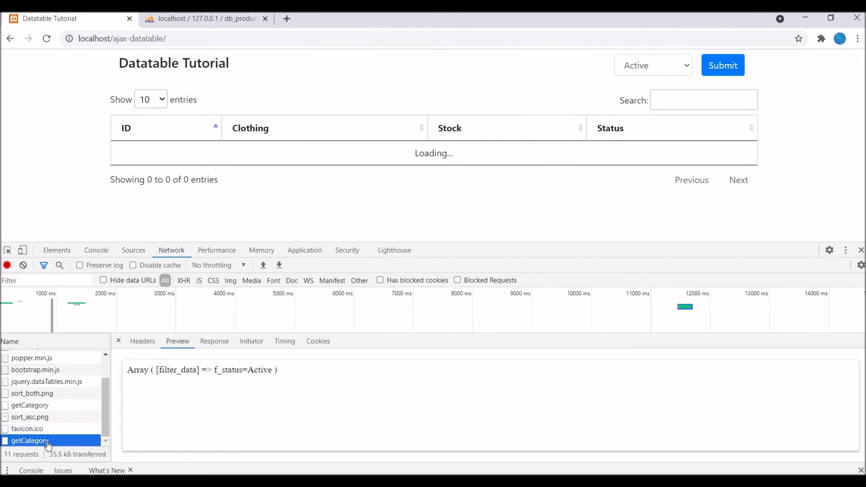
double_click(260, 370)
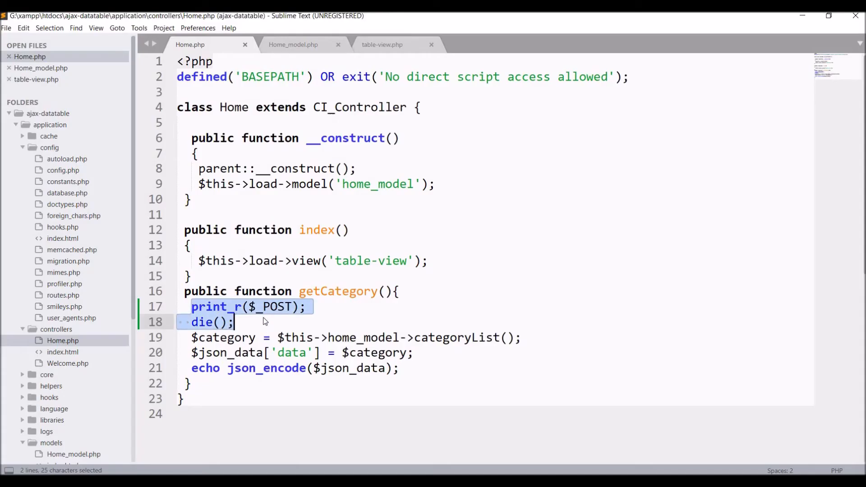
Step: Add $filter_data = $this->input->post('filter_data') to getCategory()
type("$")
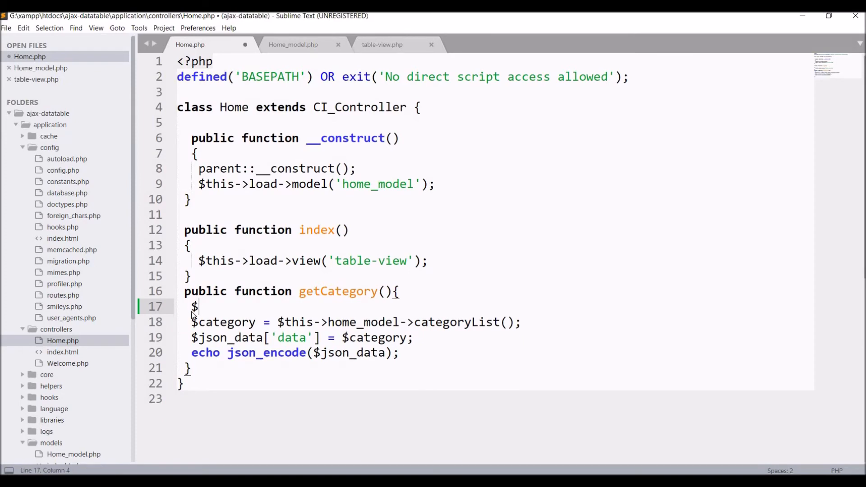
type("filter_data =")
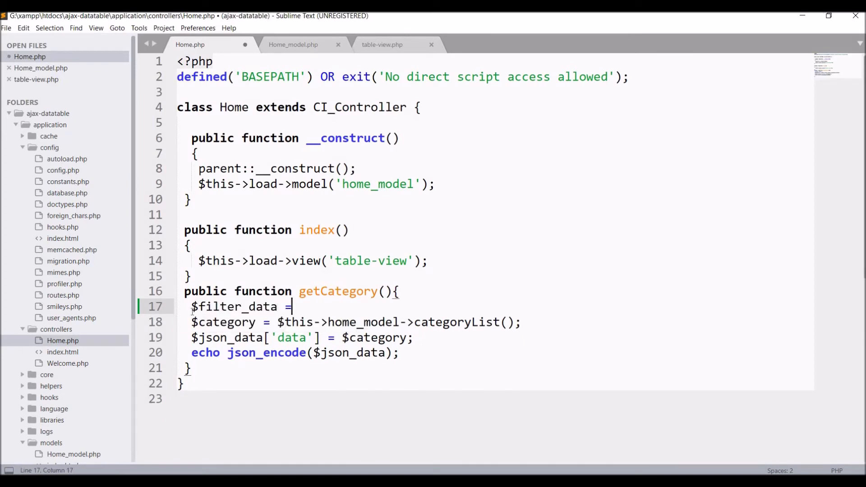
type("$this->input")
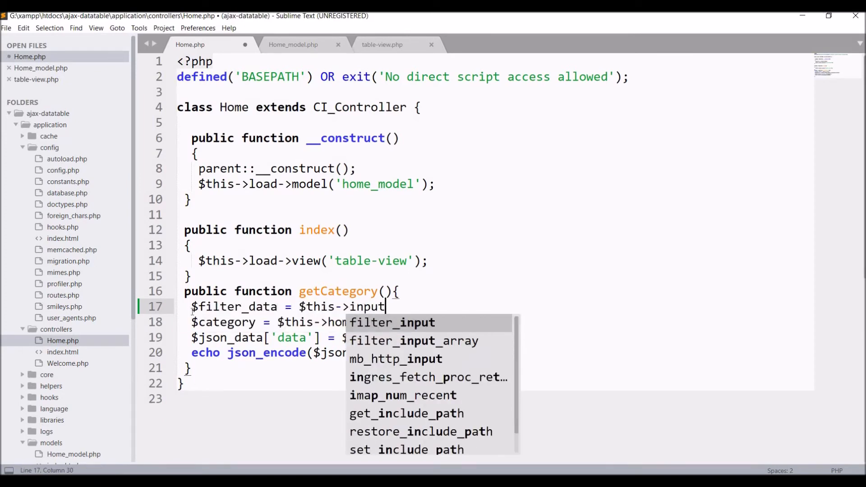
type("->post('')")
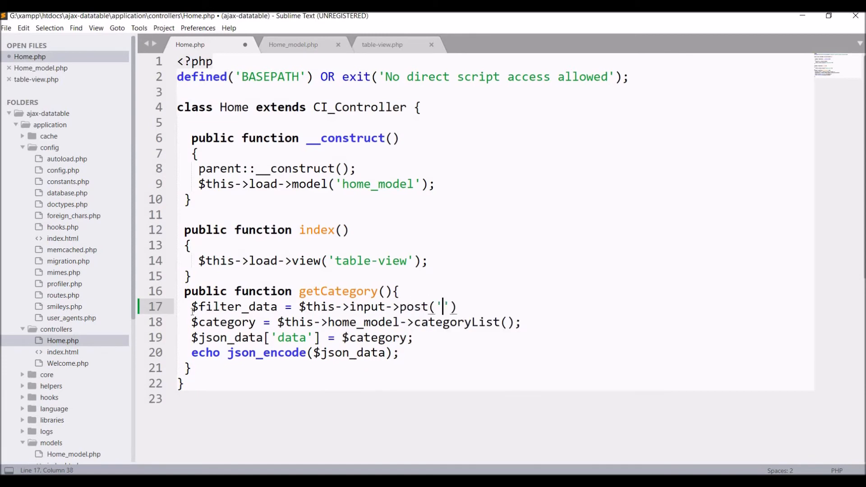
type("filter_data")
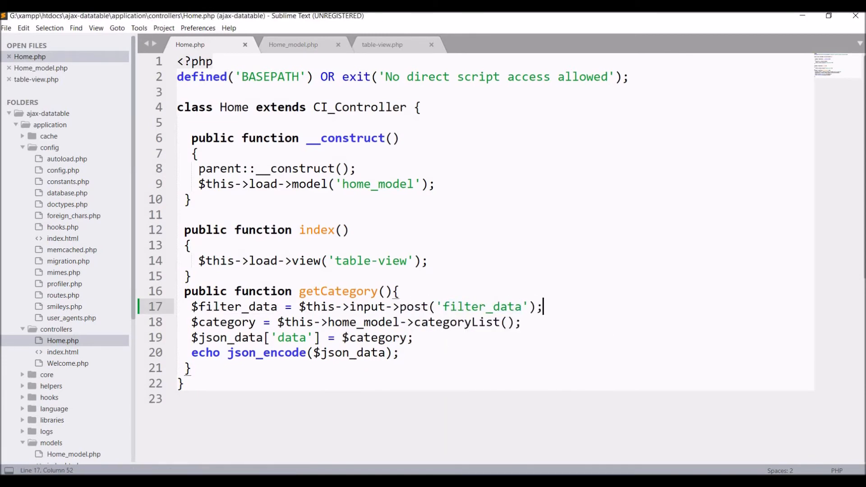
Step: Parse $filter_data into $params with parse_str and pass $params to categoryList()
type("parse_str(")
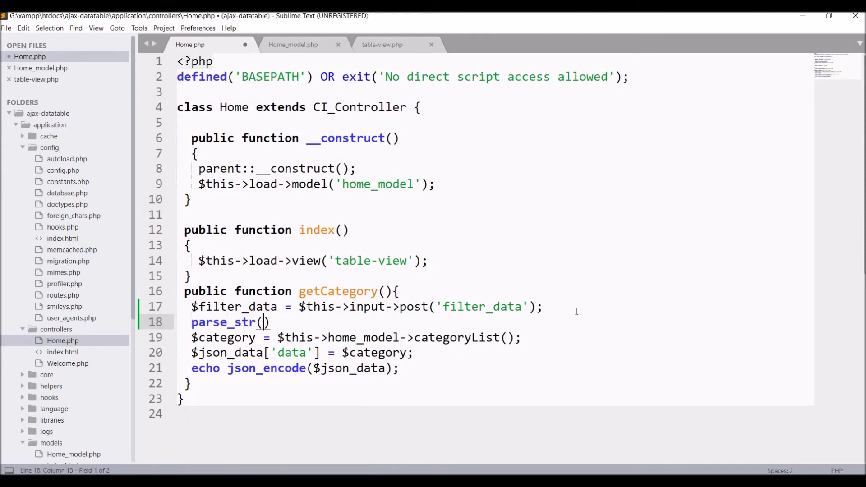
double_click(232, 307)
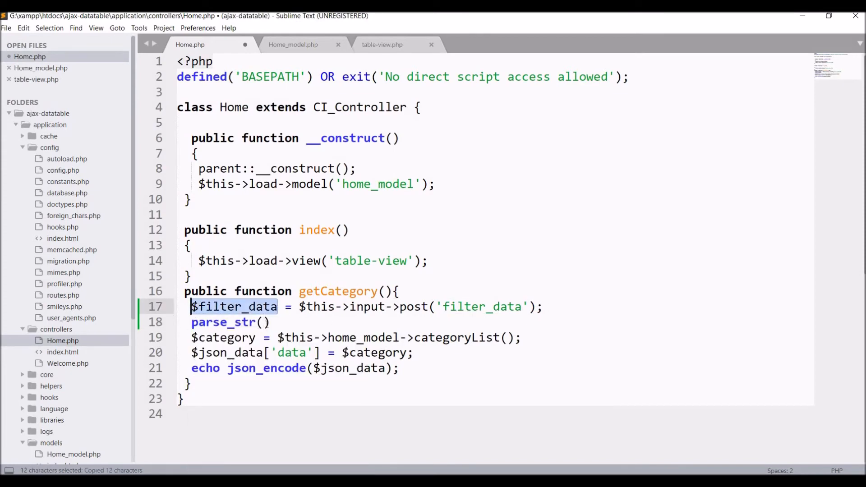
type("$filter_data, $")
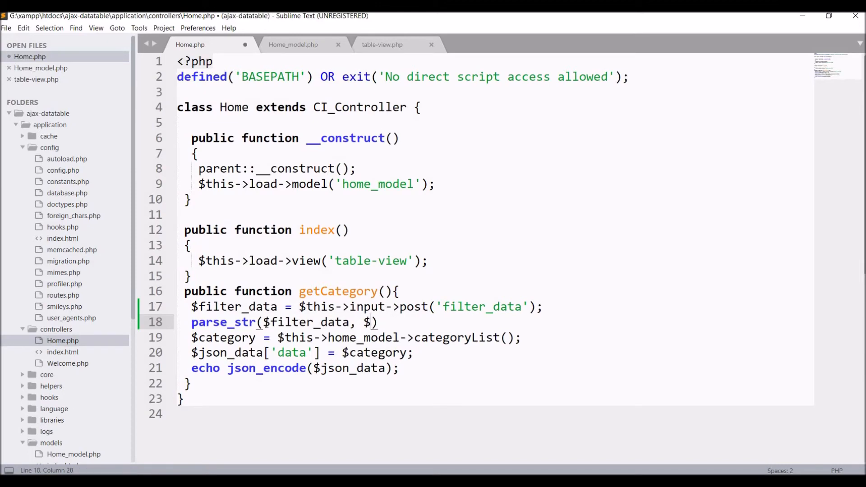
type("params")
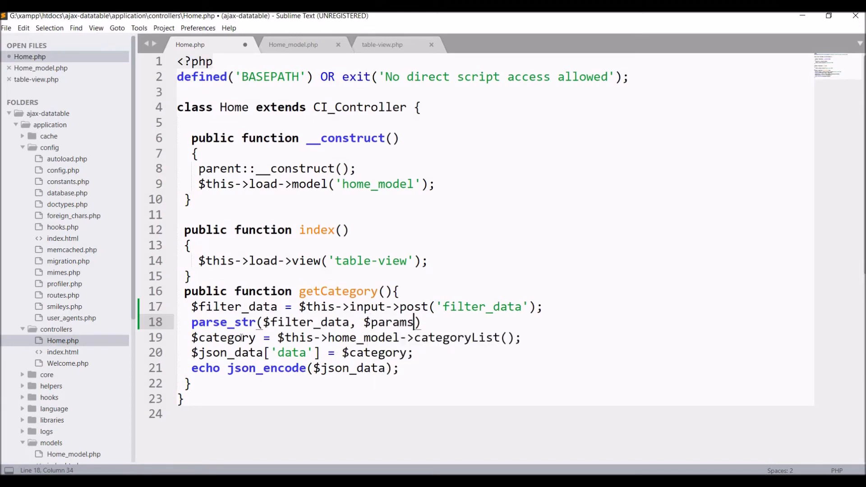
double_click(389, 322)
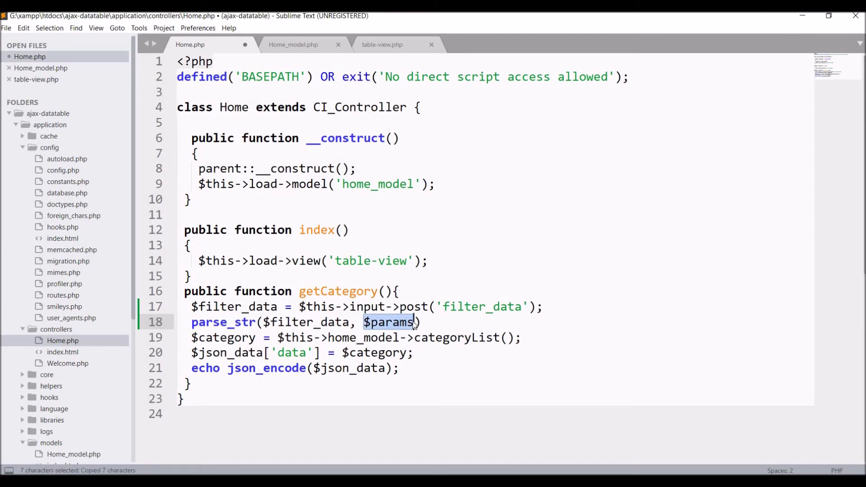
left_click(422, 323)
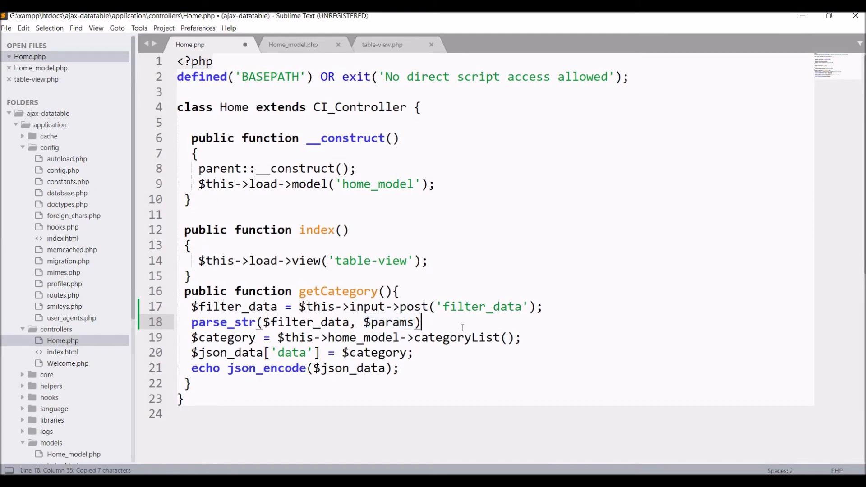
type(";")
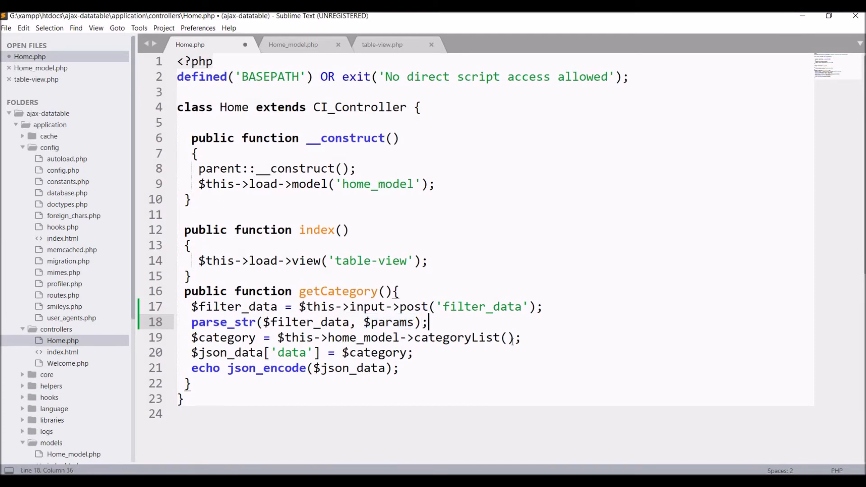
type("$params")
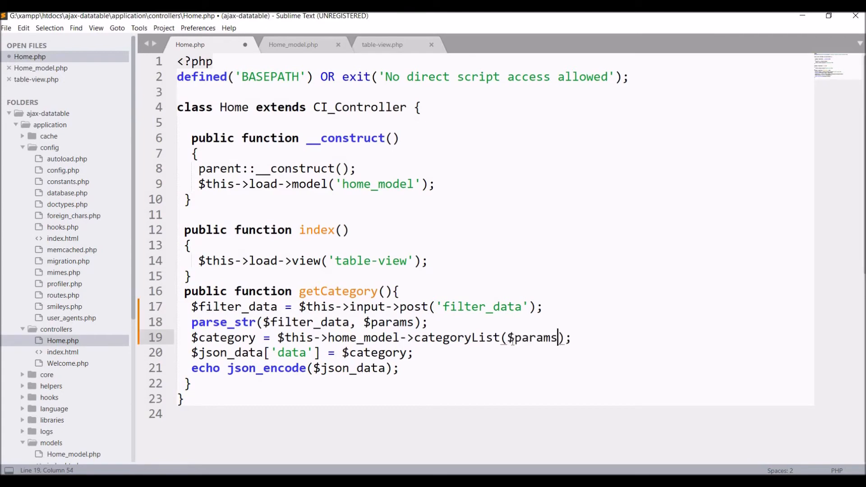
left_click(292, 44)
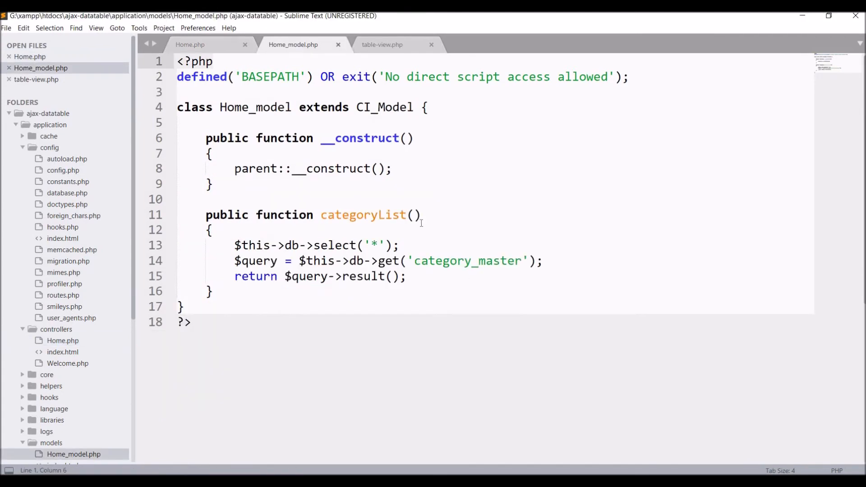
Step: Give categoryList a $params argument and a status where clause when $params['f_status'] isn't empty
type("$params")
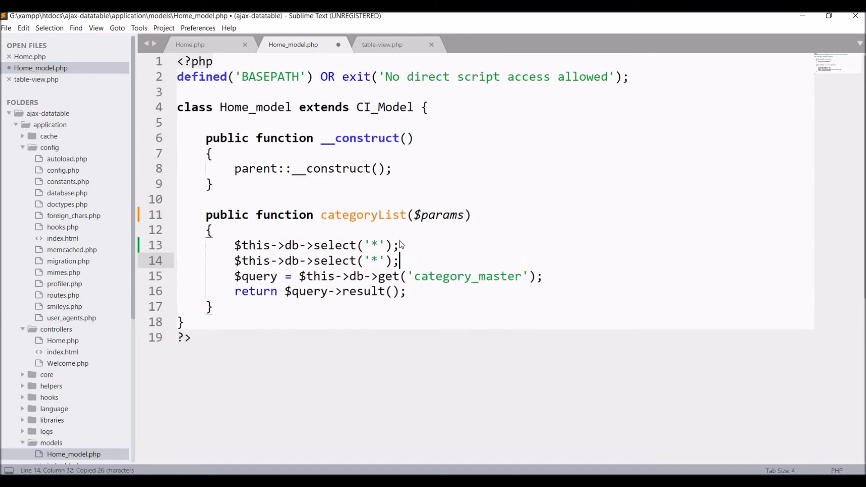
type("where")
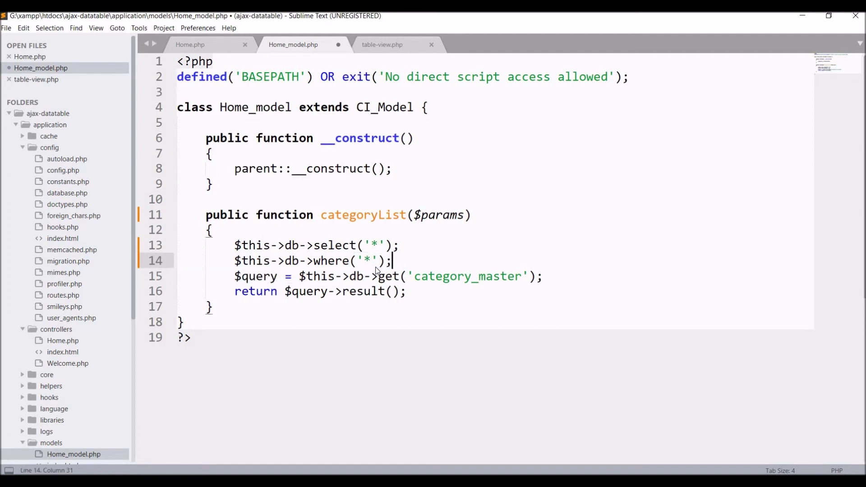
key("BackSpace")
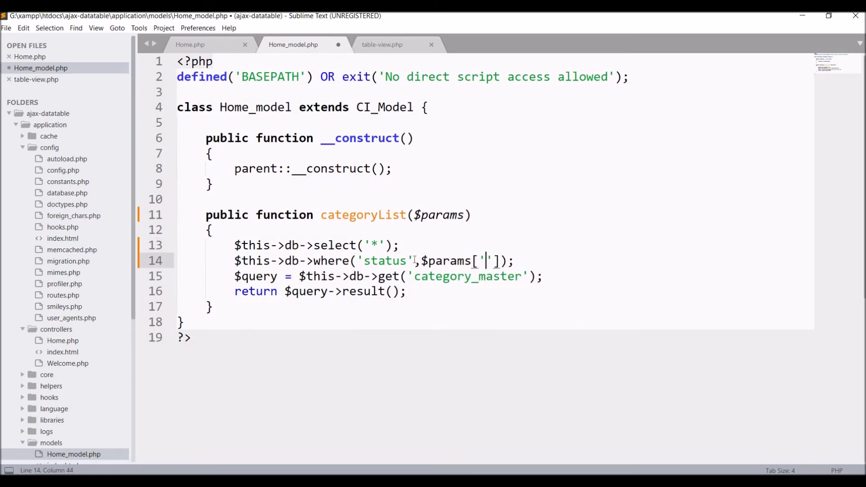
type("f")
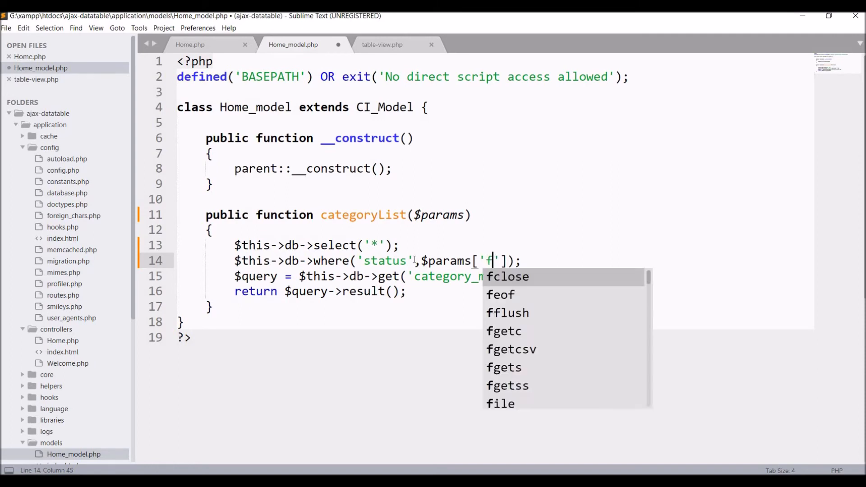
type("_status")
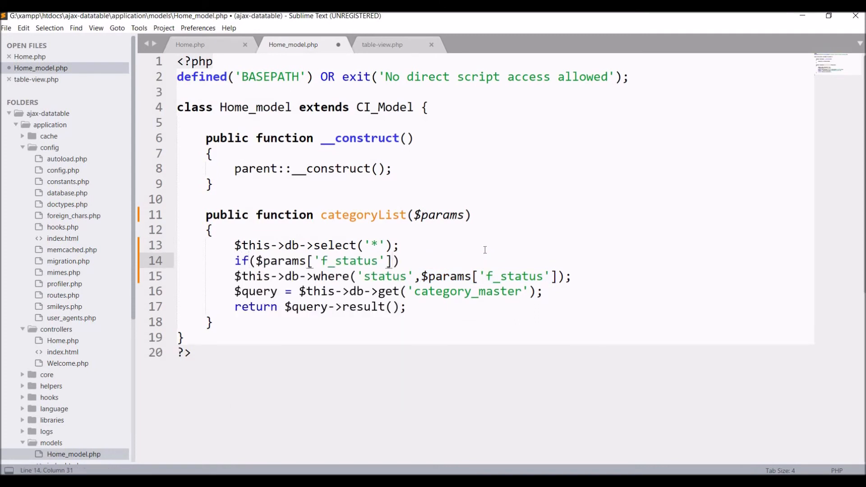
type("!=''")
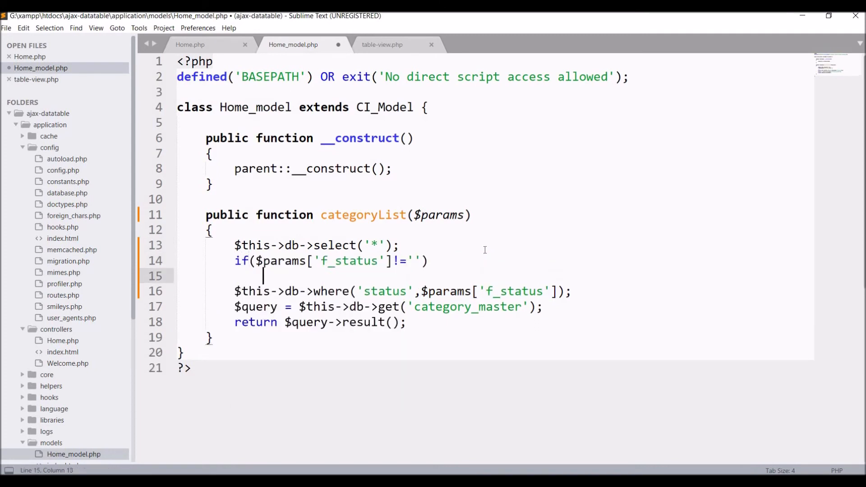
type("{")
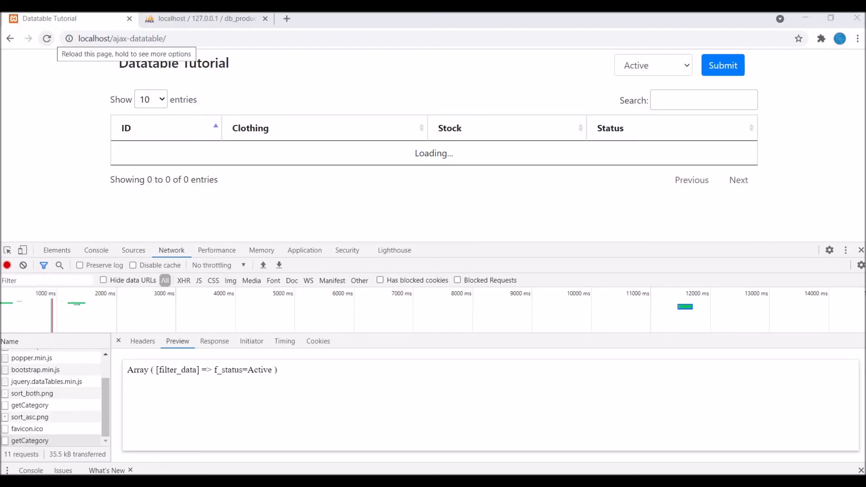
Step: Reload the Datatable Tutorial page and inspect the getCategory request's response and form data
left_click(46, 38)
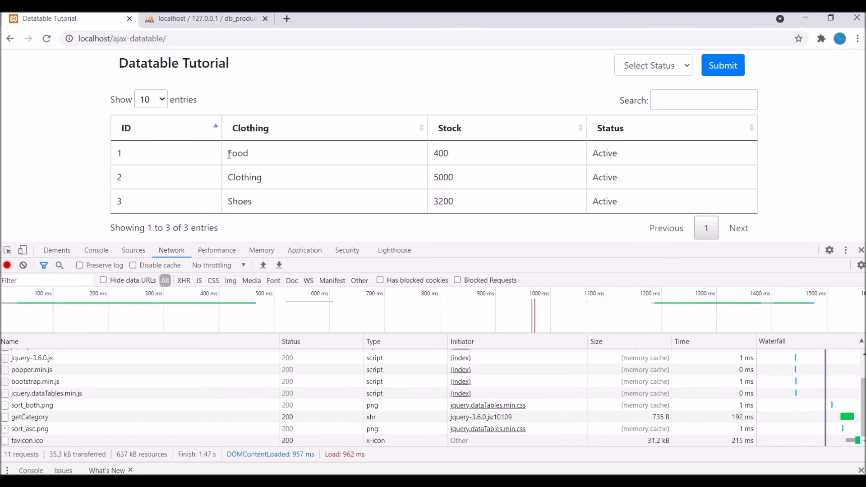
left_click(31, 417)
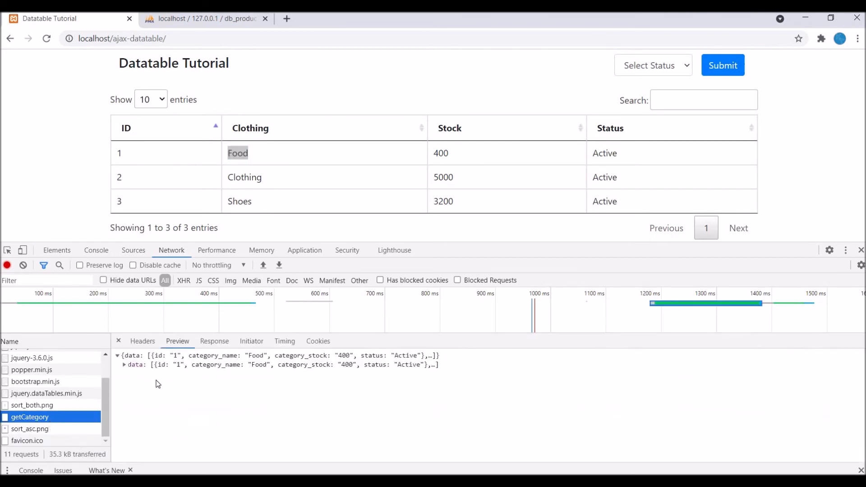
left_click(142, 341)
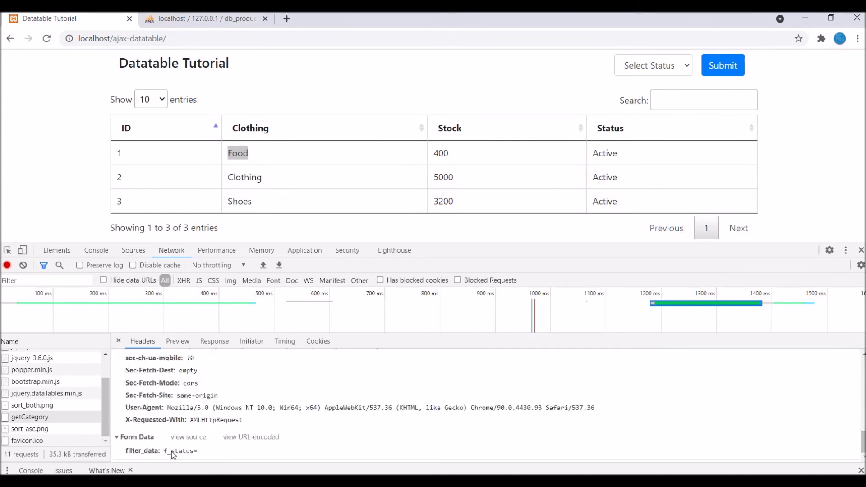
Step: Filter the table by Active, then Inactive, and check the newest getCategory request
left_click(654, 65)
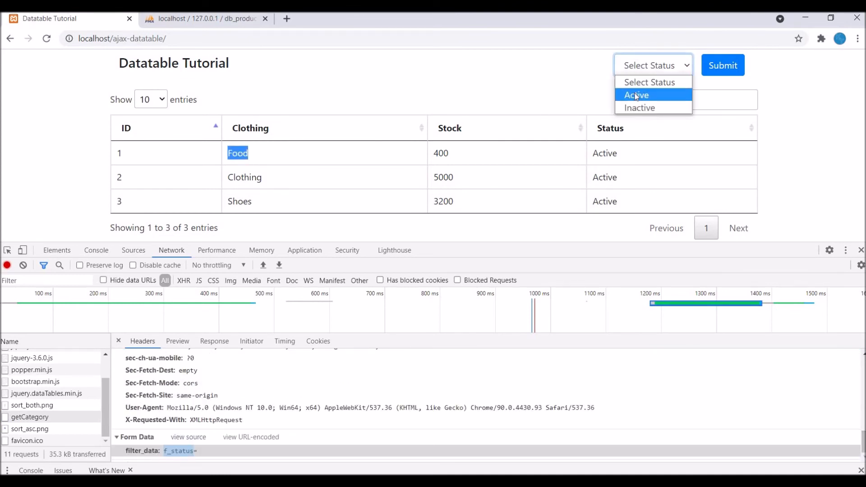
left_click(636, 95)
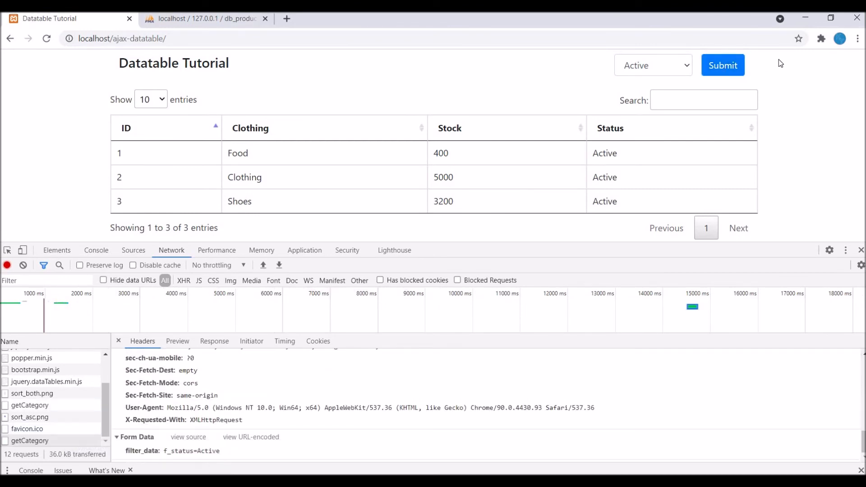
left_click(653, 66)
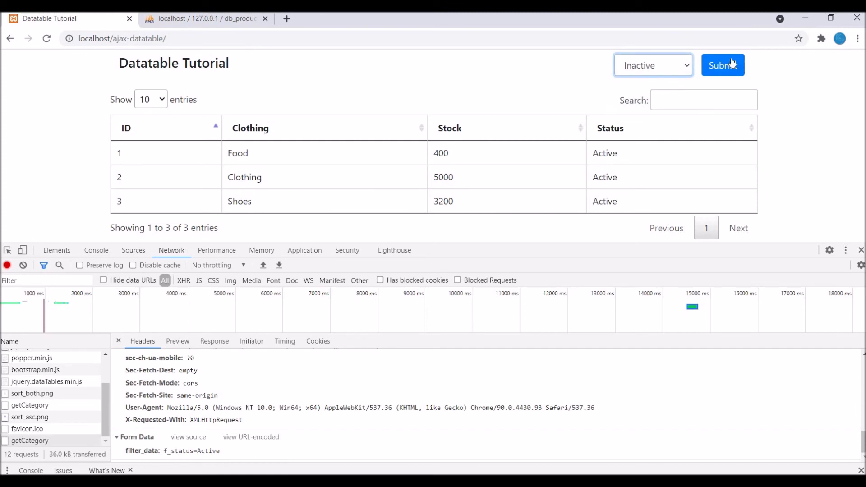
left_click(723, 65)
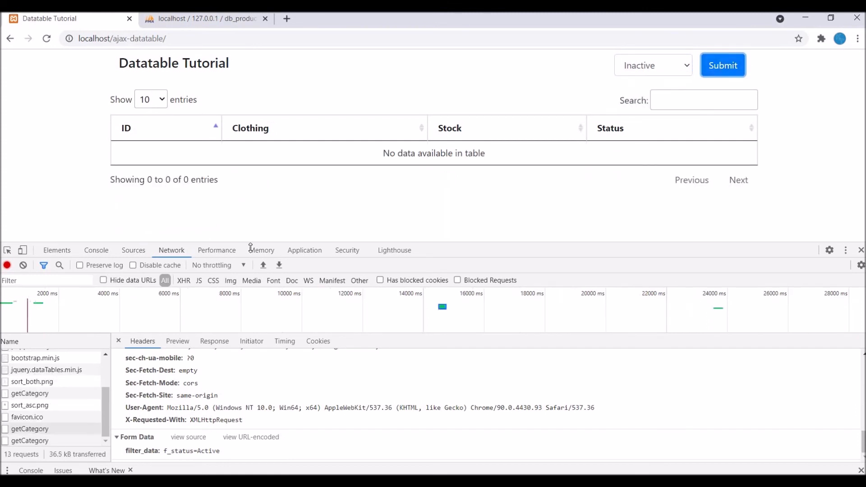
left_click(30, 441)
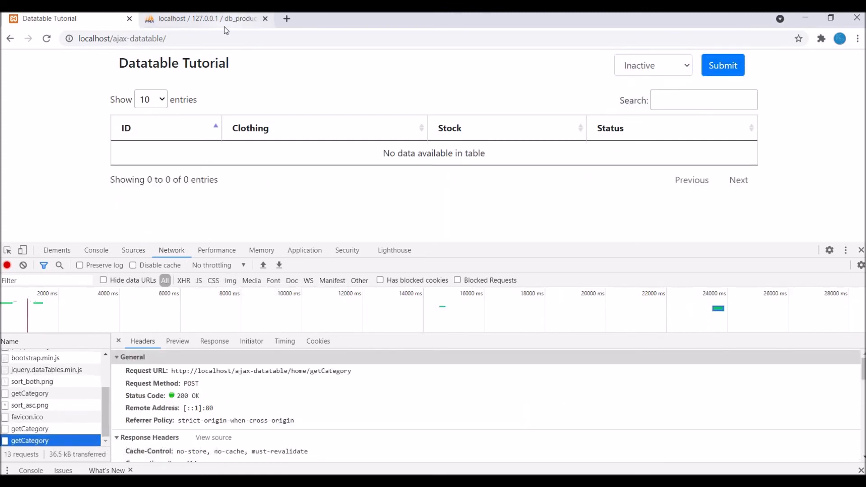
left_click(200, 19)
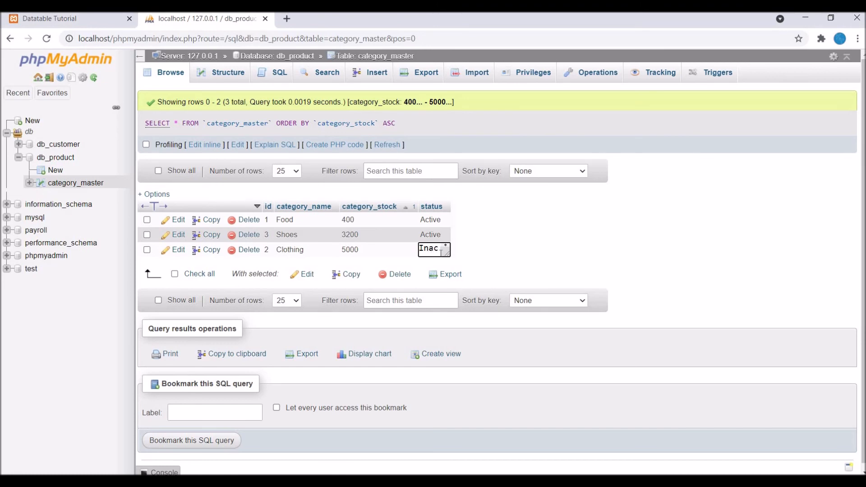
Step: Commit Clothing's inline status edit to Inactive in category_master
key("Enter")
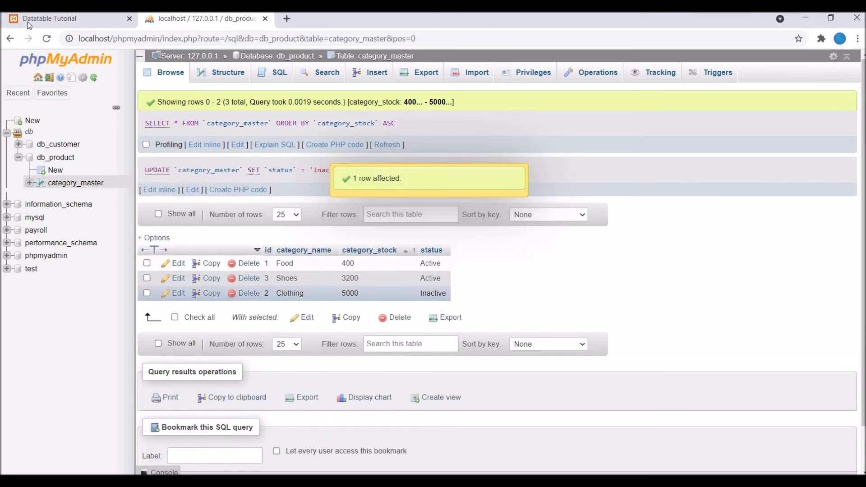
left_click(50, 18)
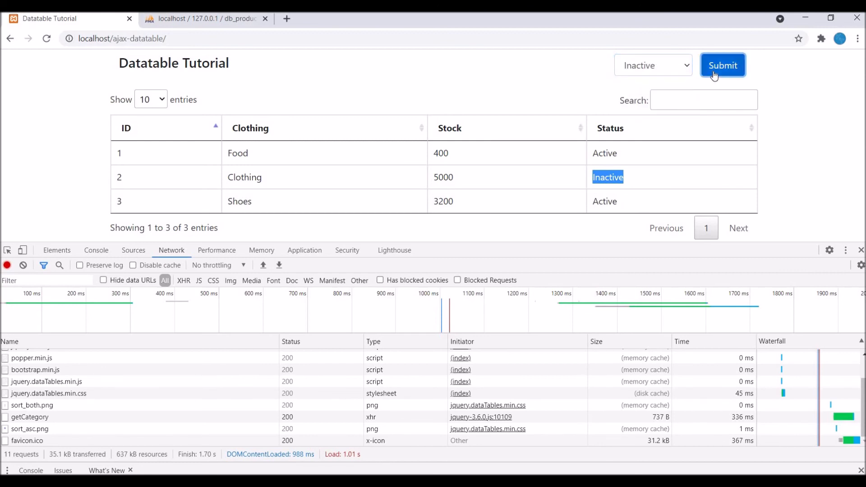
Step: Submit the Inactive filter showing only Clothing, then Active showing Food and Shoes
left_click(723, 65)
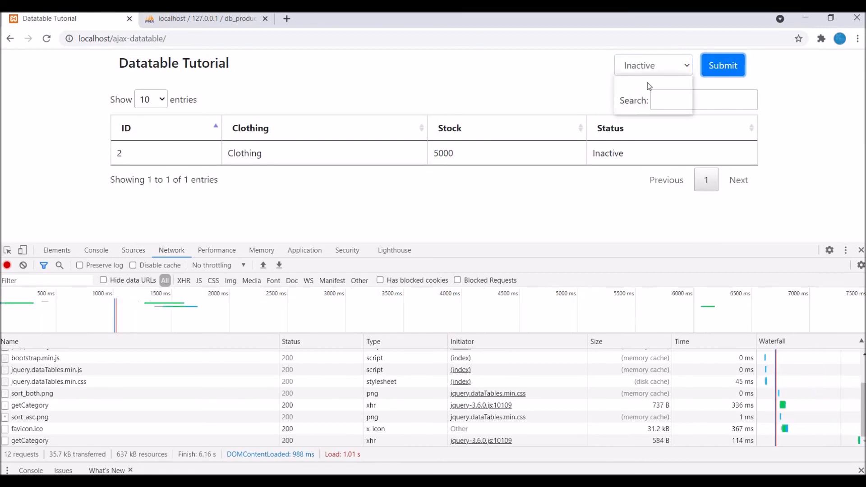
left_click(653, 65)
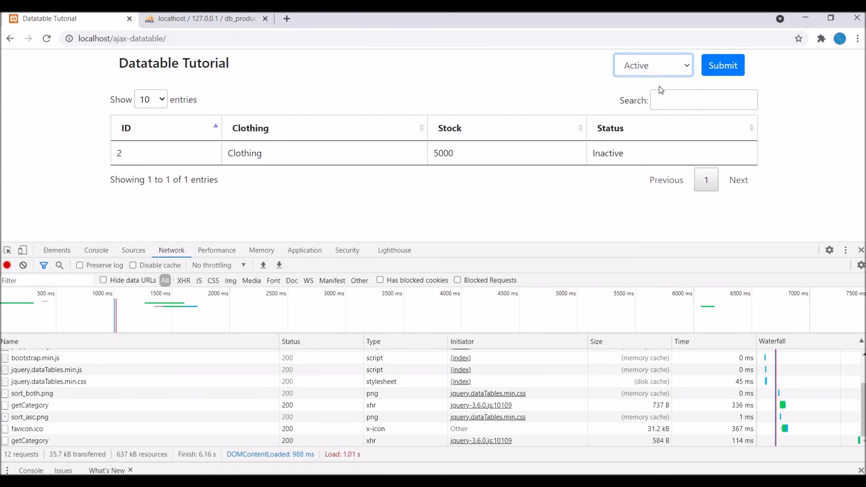
left_click(723, 65)
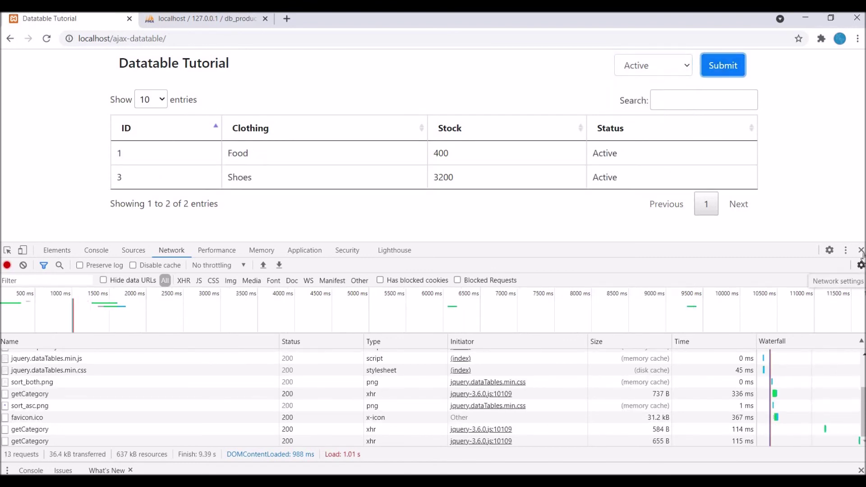
mouse_move(555, 295)
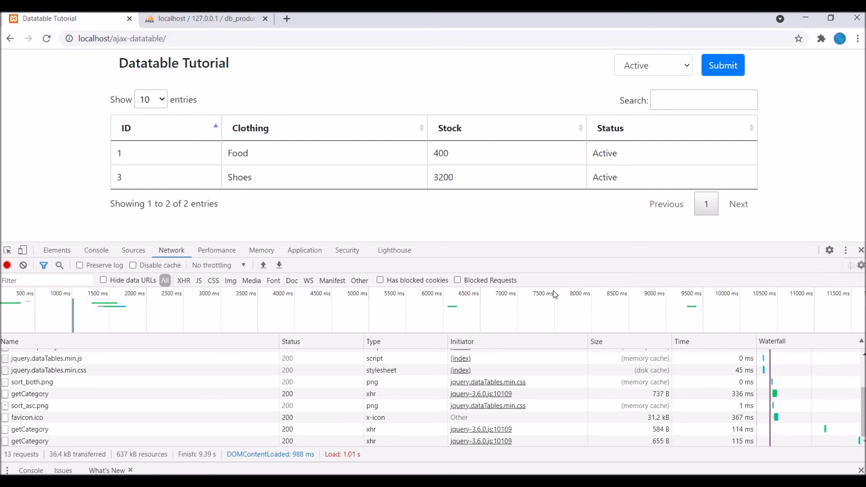